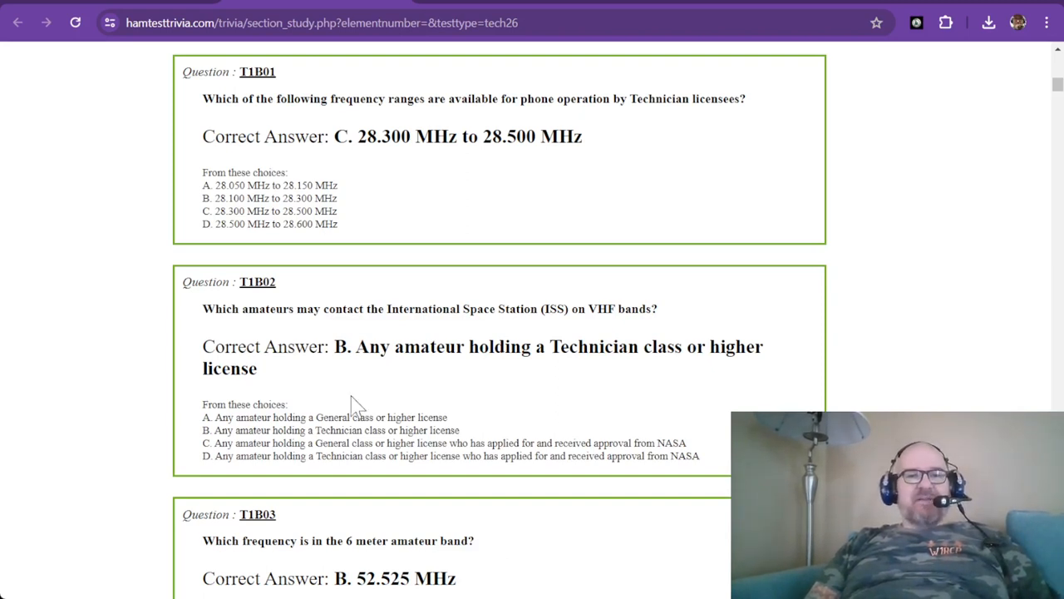
{"action": "mouse_move", "coordinate": [274, 175]}
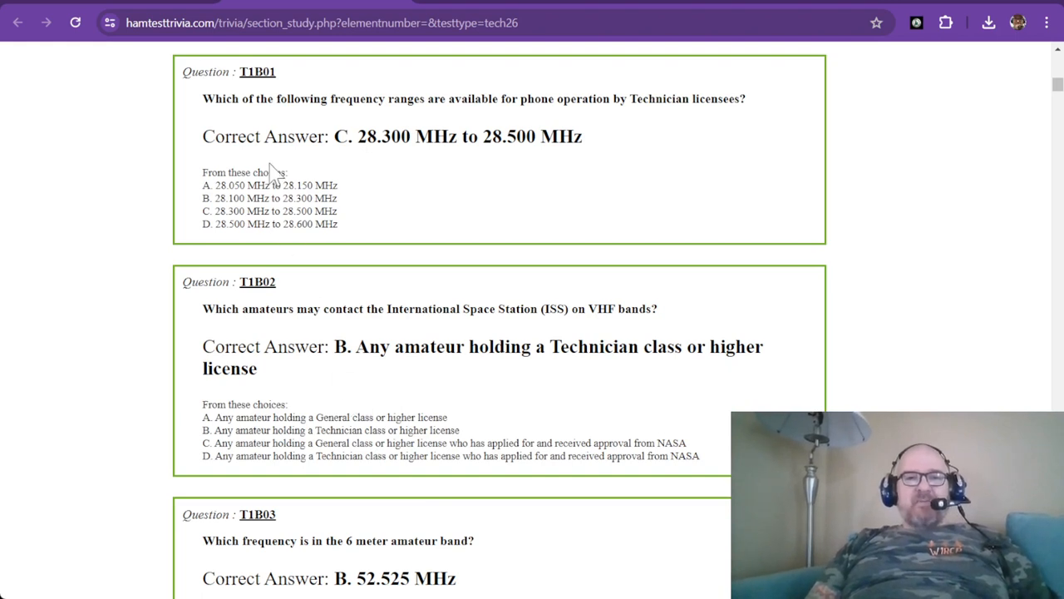
{"action": "mouse_move", "coordinate": [252, 75]}
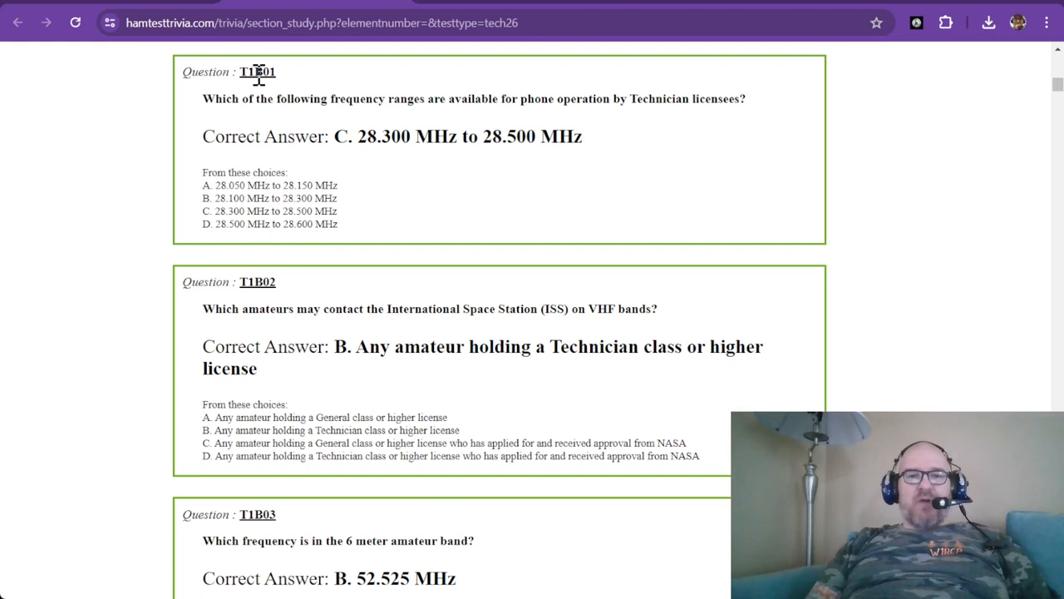
{"action": "mouse_move", "coordinate": [303, 129]}
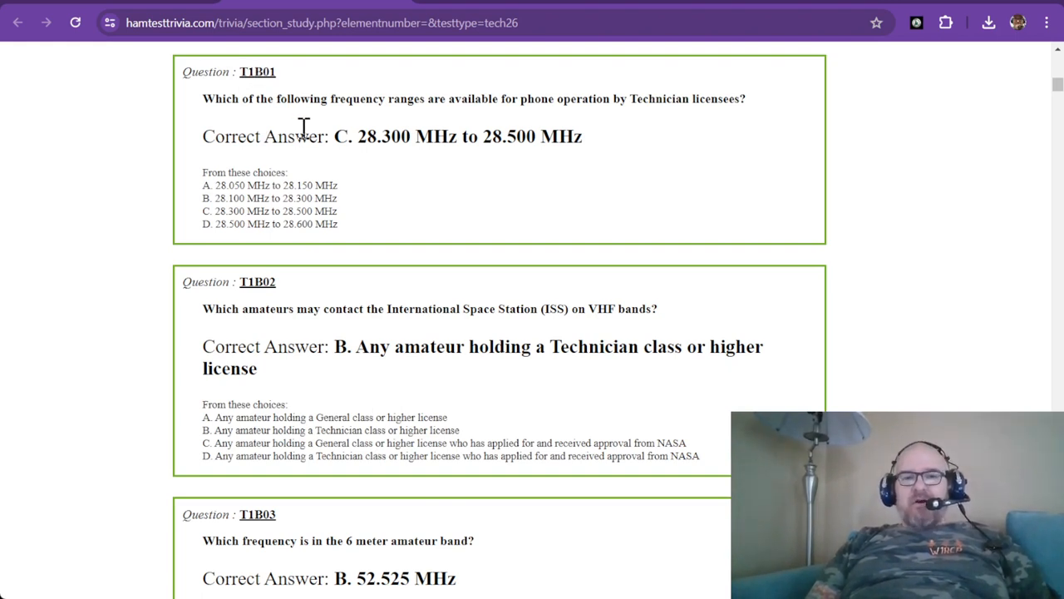
{"action": "mouse_move", "coordinate": [256, 125]}
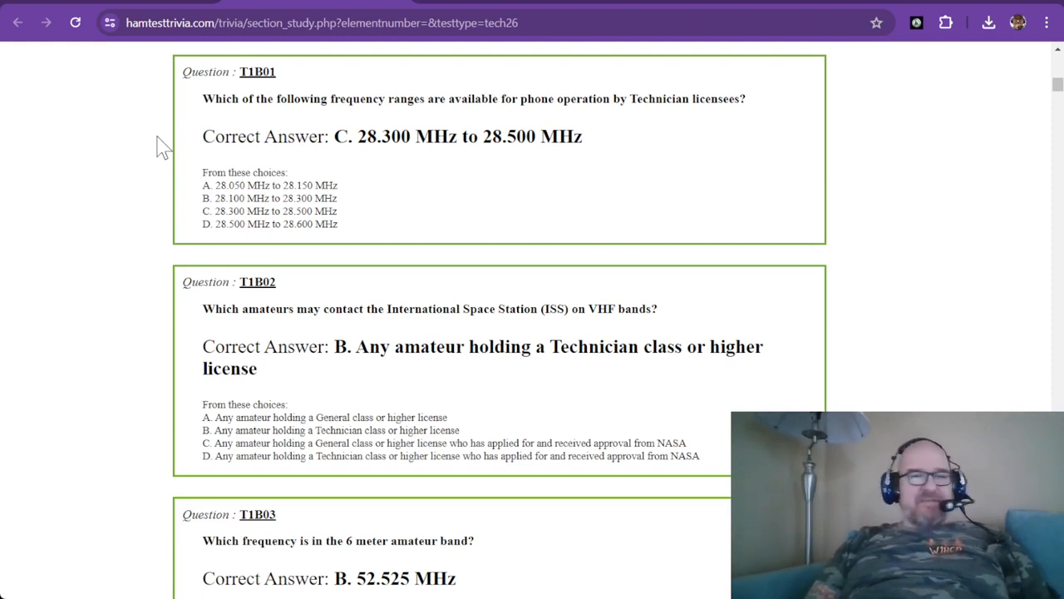
{"action": "mouse_move", "coordinate": [337, 117]}
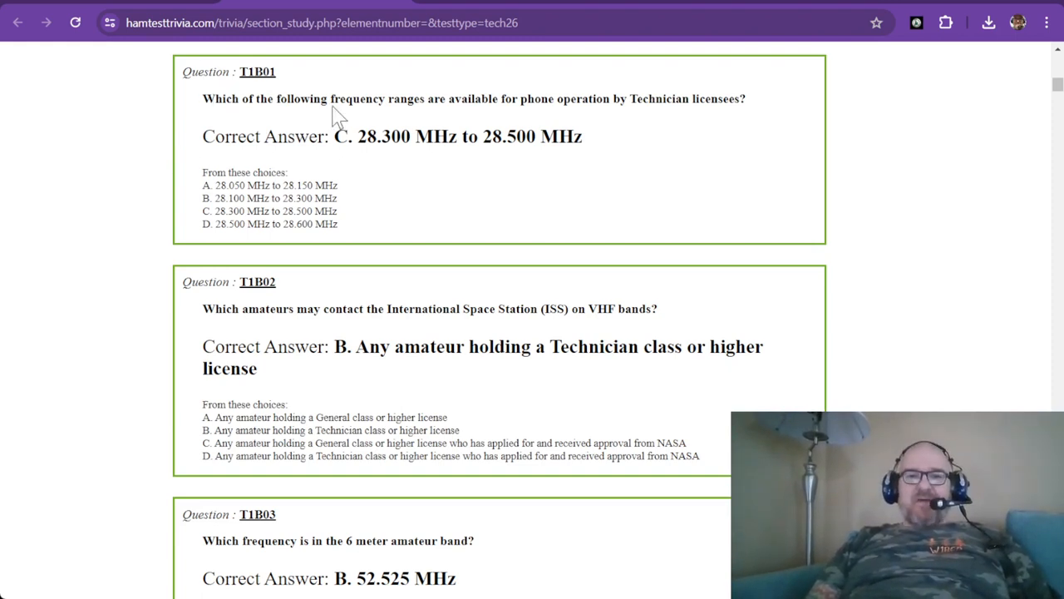
{"action": "mouse_move", "coordinate": [472, 100]}
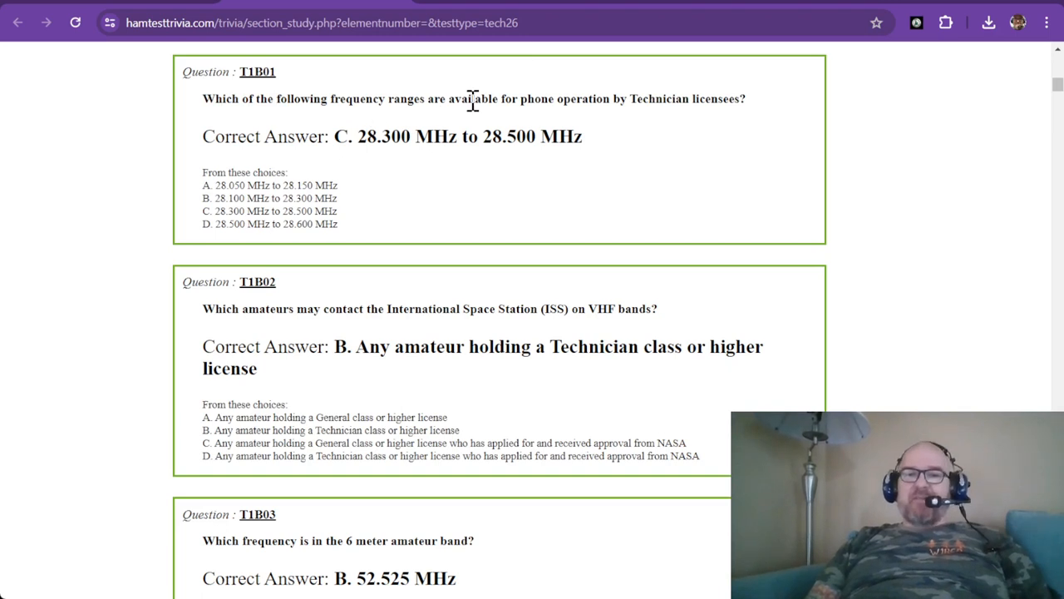
{"action": "mouse_move", "coordinate": [580, 100]}
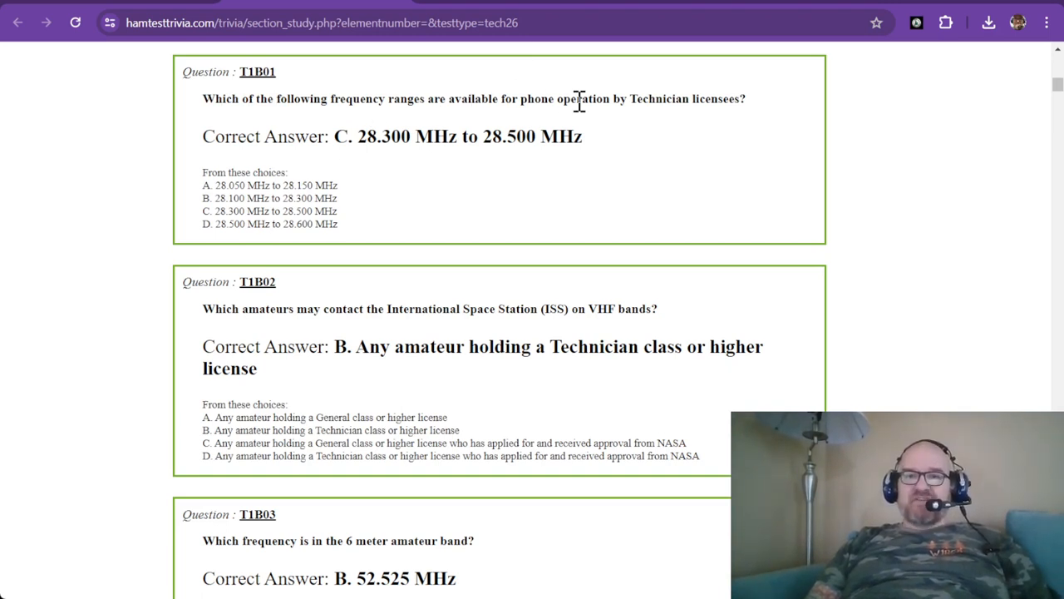
{"action": "mouse_move", "coordinate": [721, 98]}
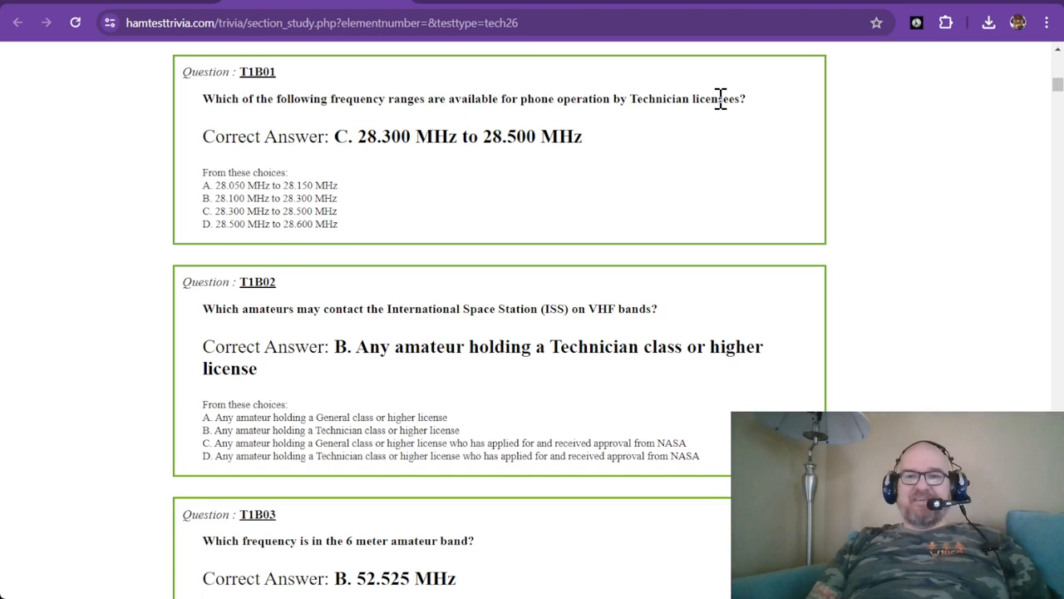
{"action": "mouse_move", "coordinate": [364, 143]}
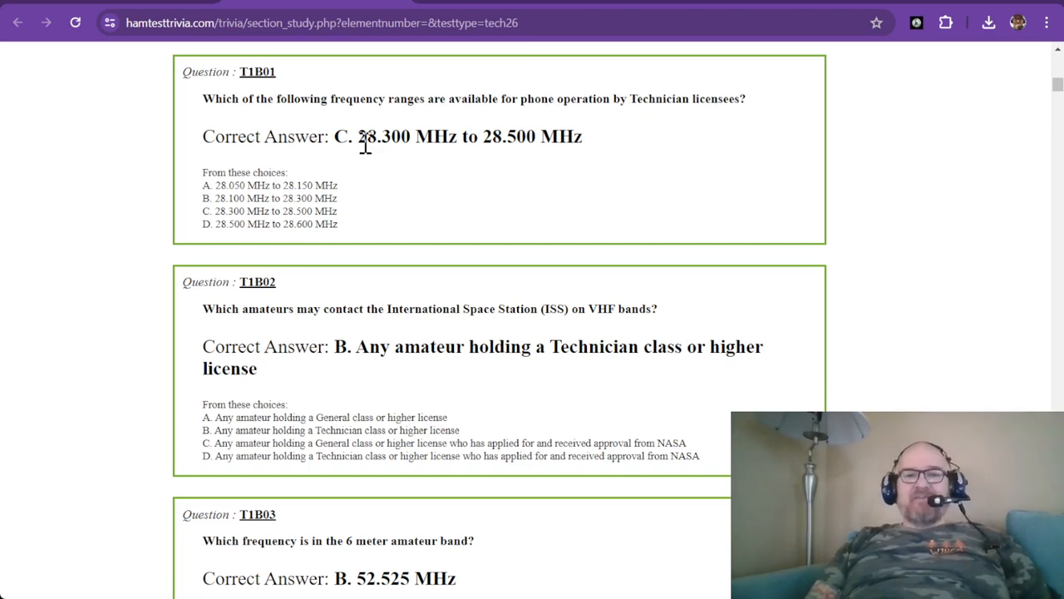
{"action": "mouse_move", "coordinate": [478, 144]}
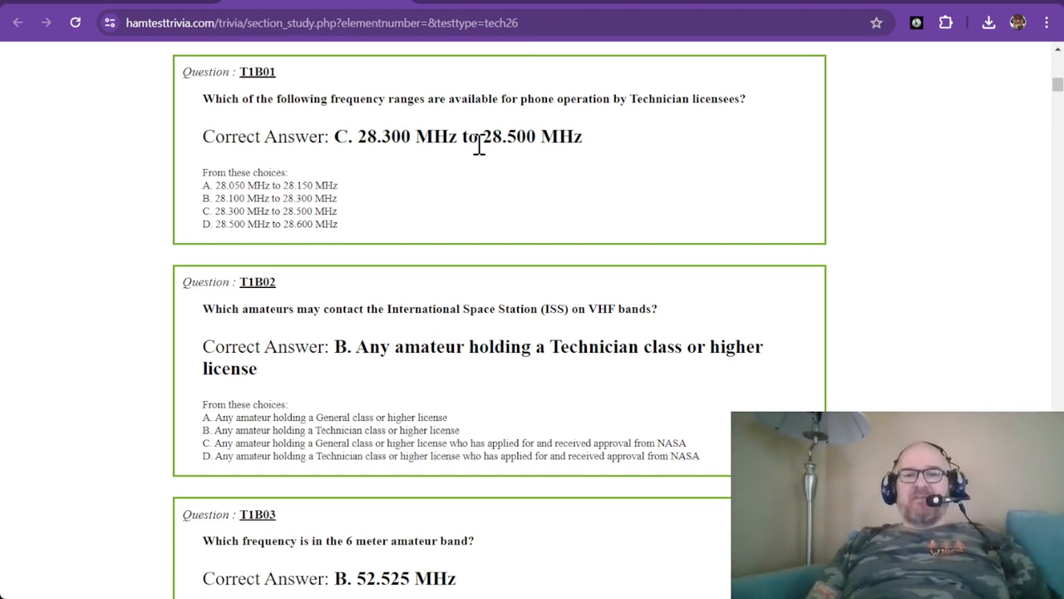
{"action": "mouse_move", "coordinate": [516, 139]}
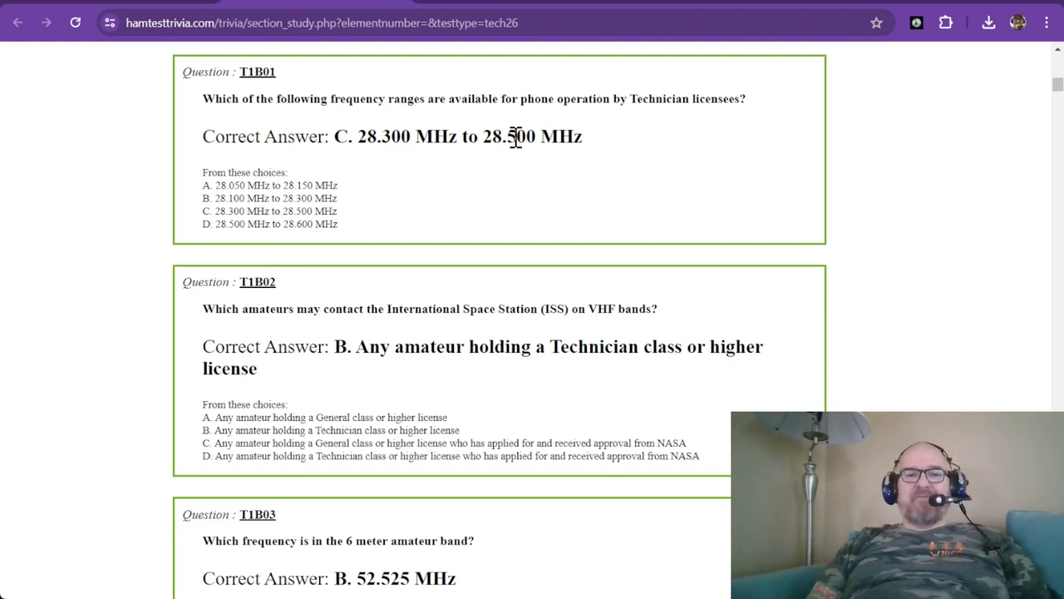
{"action": "mouse_move", "coordinate": [464, 224]}
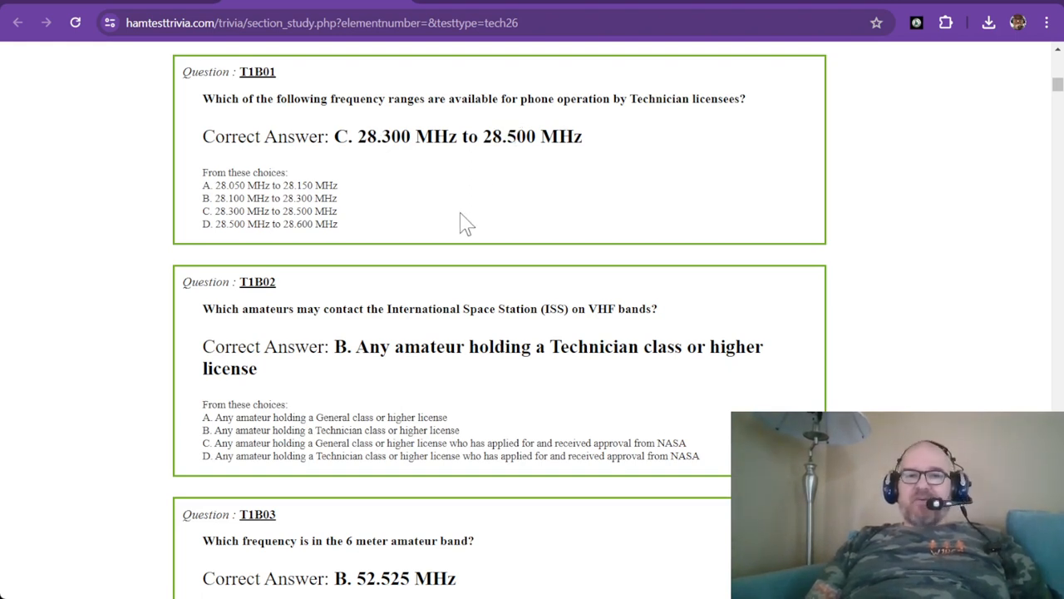
{"action": "mouse_move", "coordinate": [387, 232]}
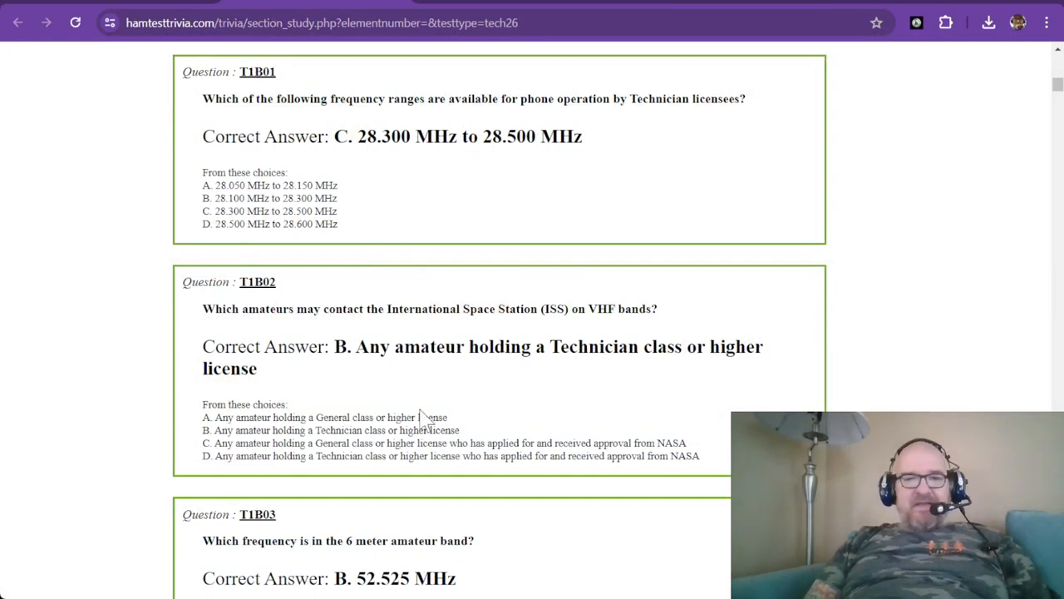
Scroll the study page so T1B02 and its answer lead the view.
{"action": "scroll", "scroll_direction": "down", "scroll_amount": 3}
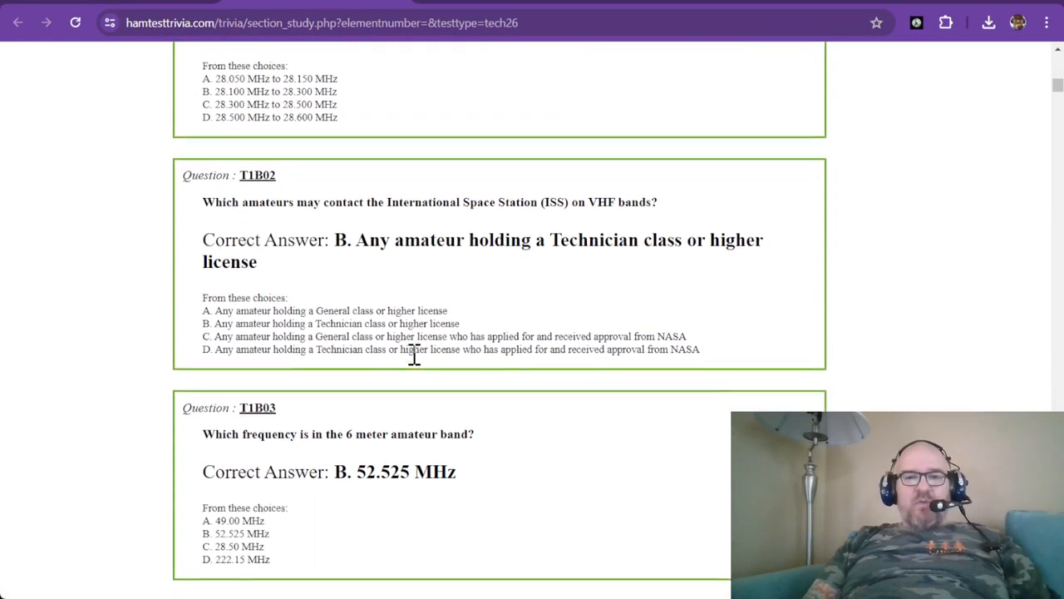
{"action": "scroll", "scroll_direction": "down", "scroll_amount": 3}
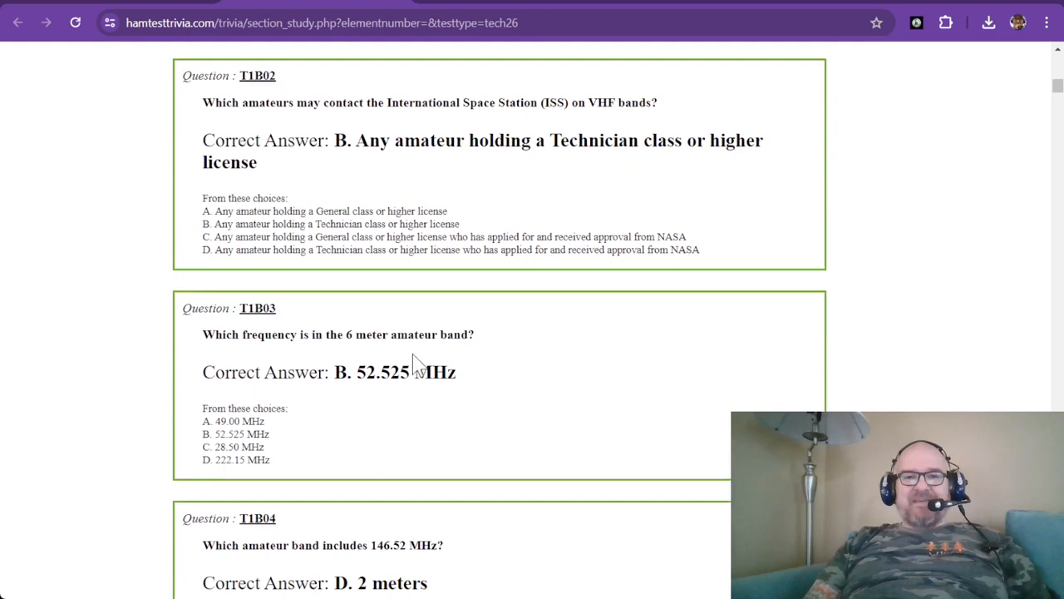
{"action": "scroll", "scroll_direction": "up", "scroll_amount": 3}
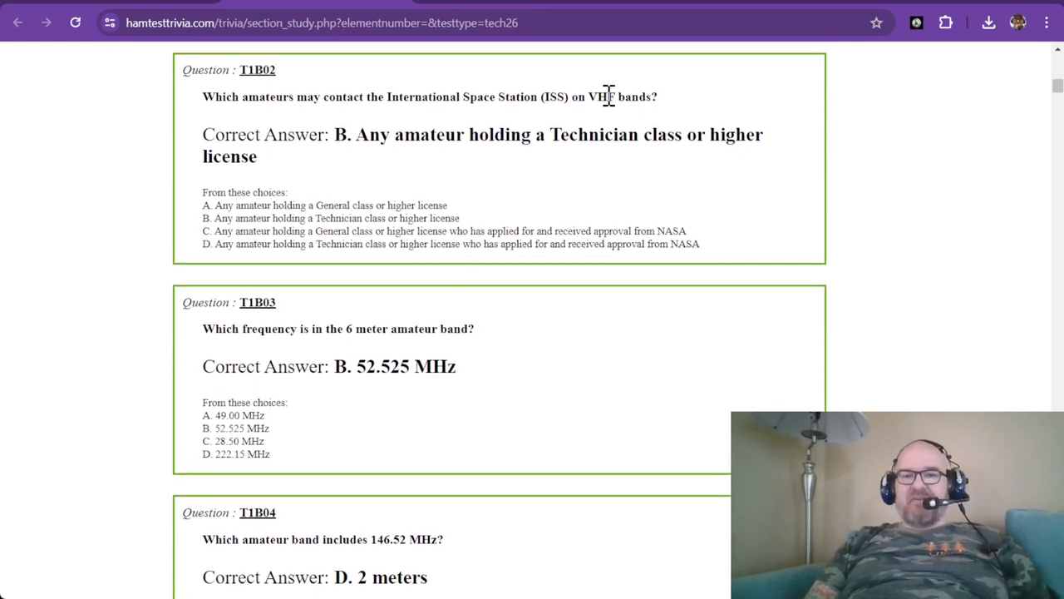
{"action": "mouse_move", "coordinate": [388, 143]}
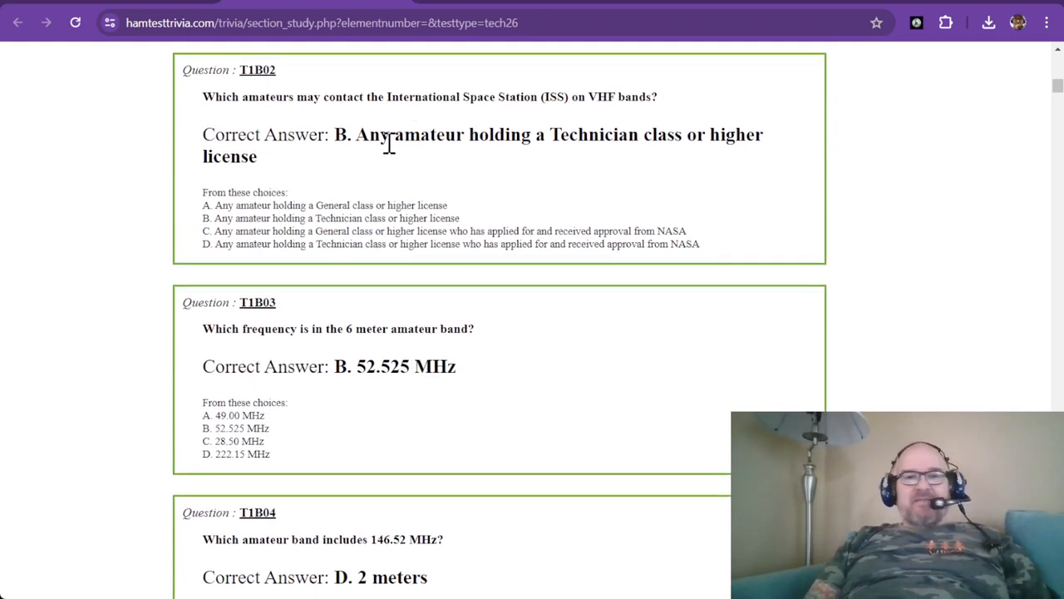
{"action": "mouse_move", "coordinate": [607, 133]}
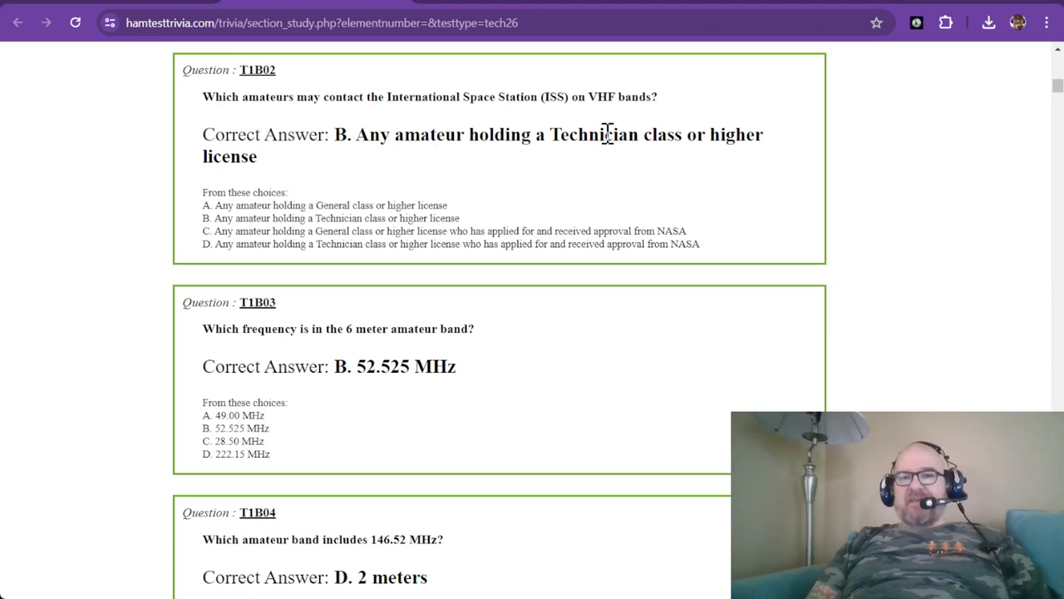
{"action": "mouse_move", "coordinate": [511, 186]}
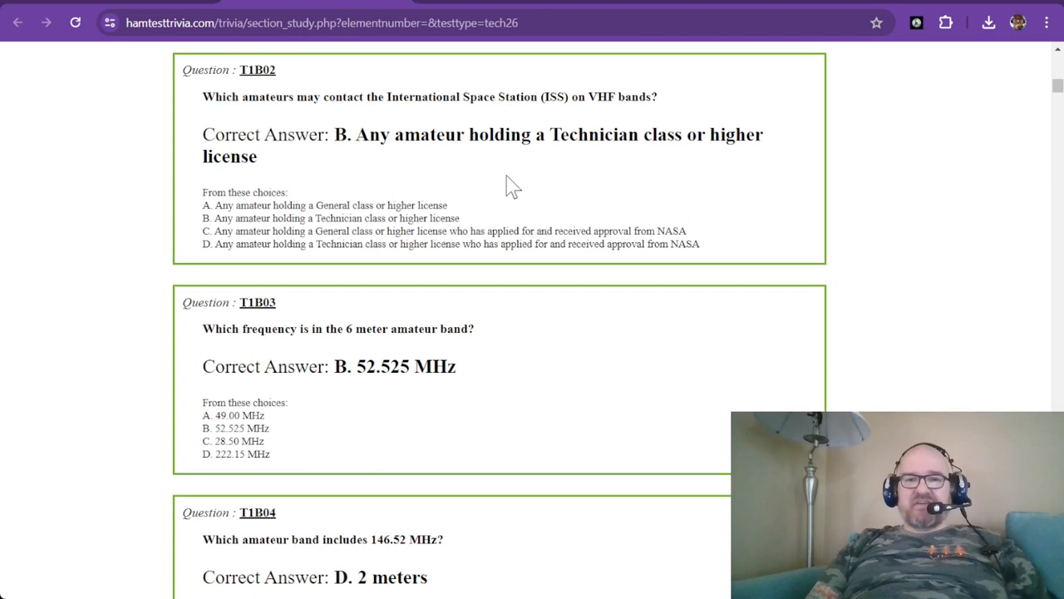
{"action": "mouse_move", "coordinate": [499, 121]}
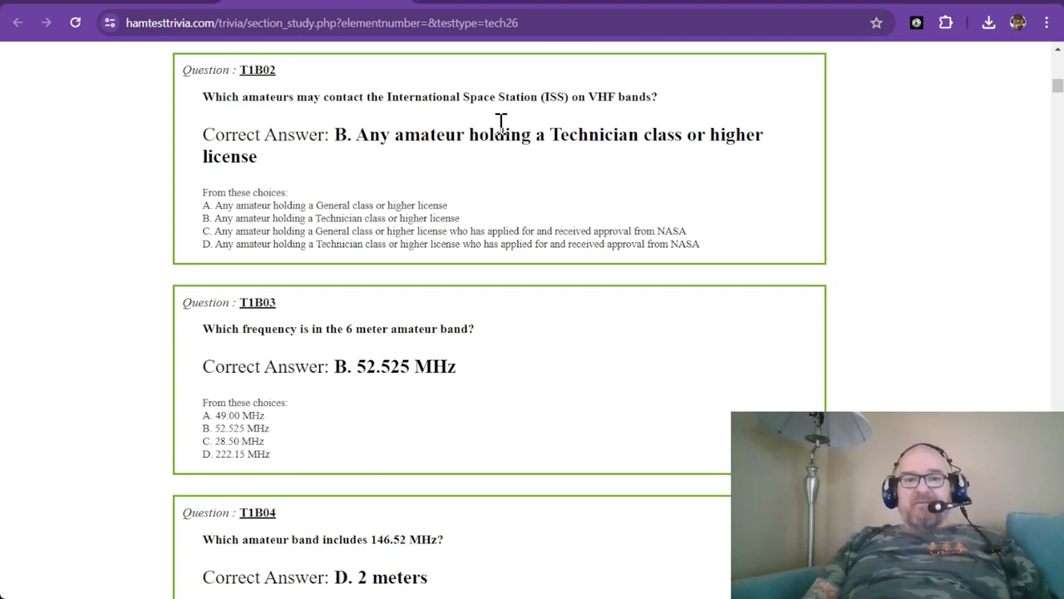
Scroll to T1B03 and double-click the 52 in its 52.525 MHz answer.
{"action": "scroll", "scroll_direction": "down", "scroll_amount": 3}
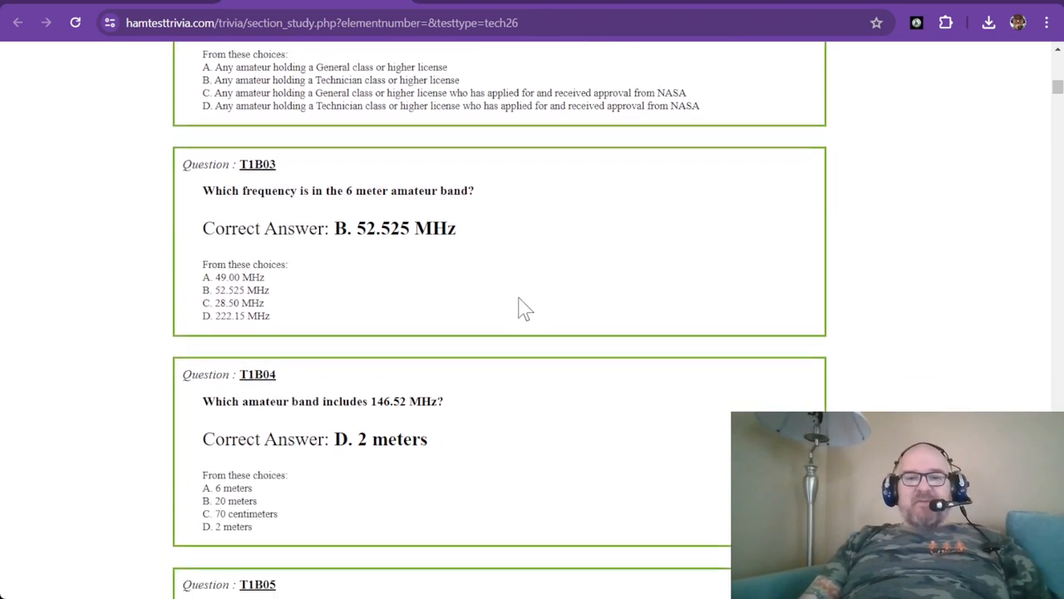
{"action": "scroll", "scroll_direction": "down", "scroll_amount": 3}
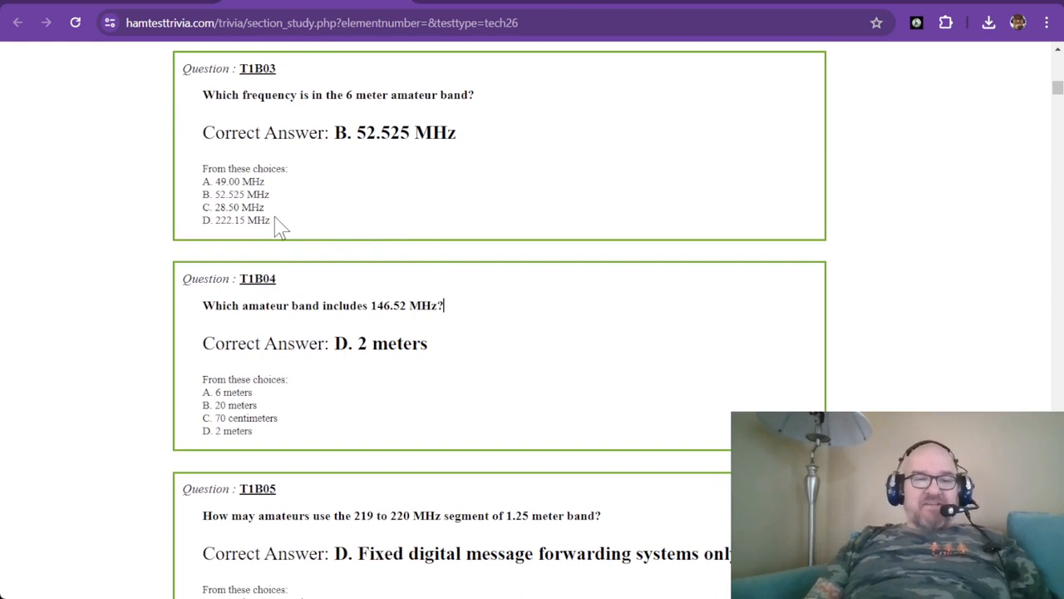
{"action": "mouse_move", "coordinate": [44, 54]}
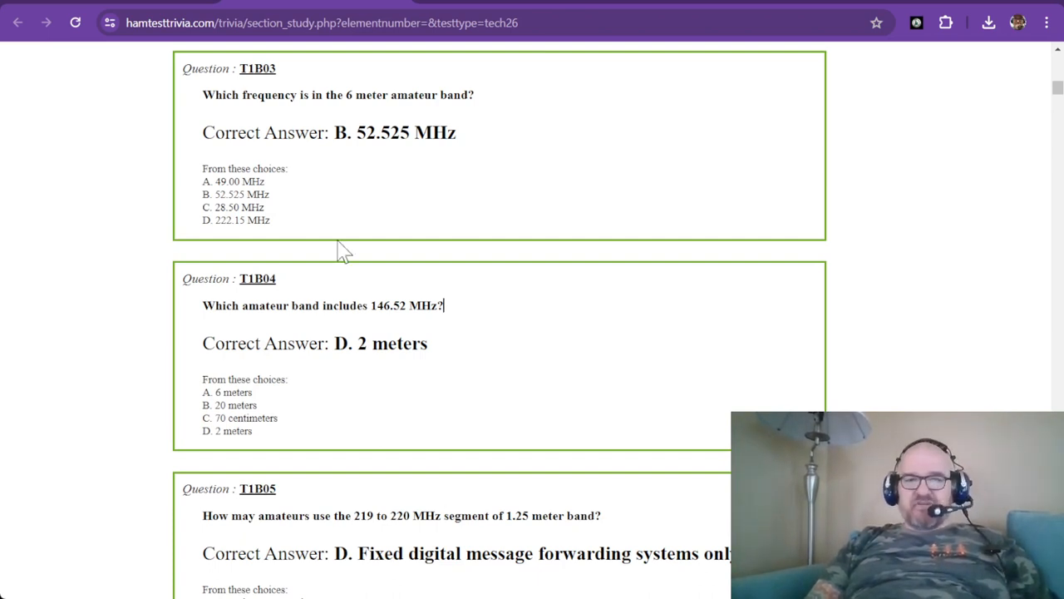
{"action": "mouse_move", "coordinate": [314, 196]}
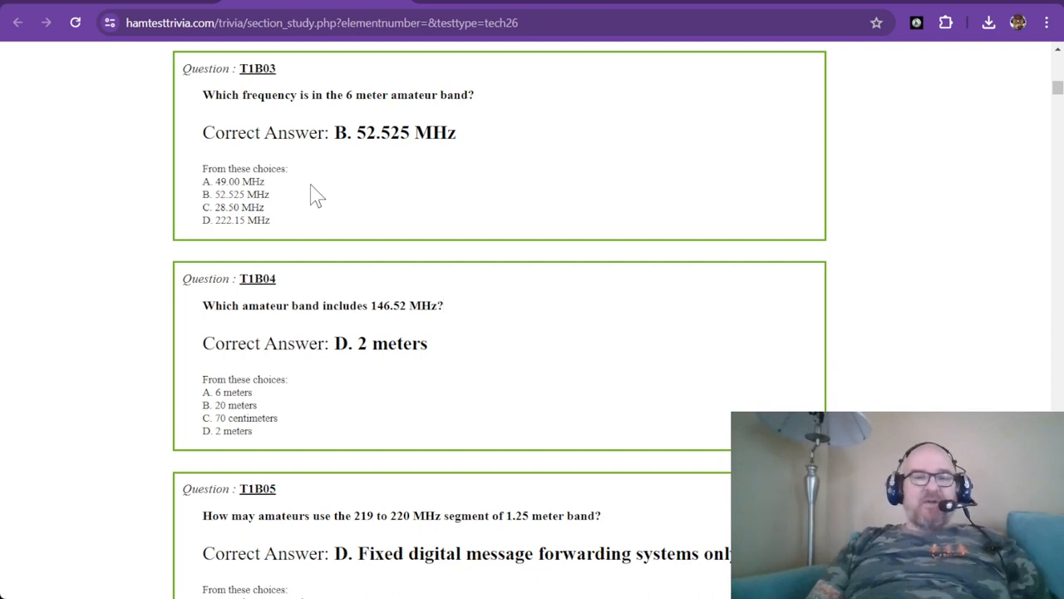
{"action": "mouse_move", "coordinate": [254, 103]}
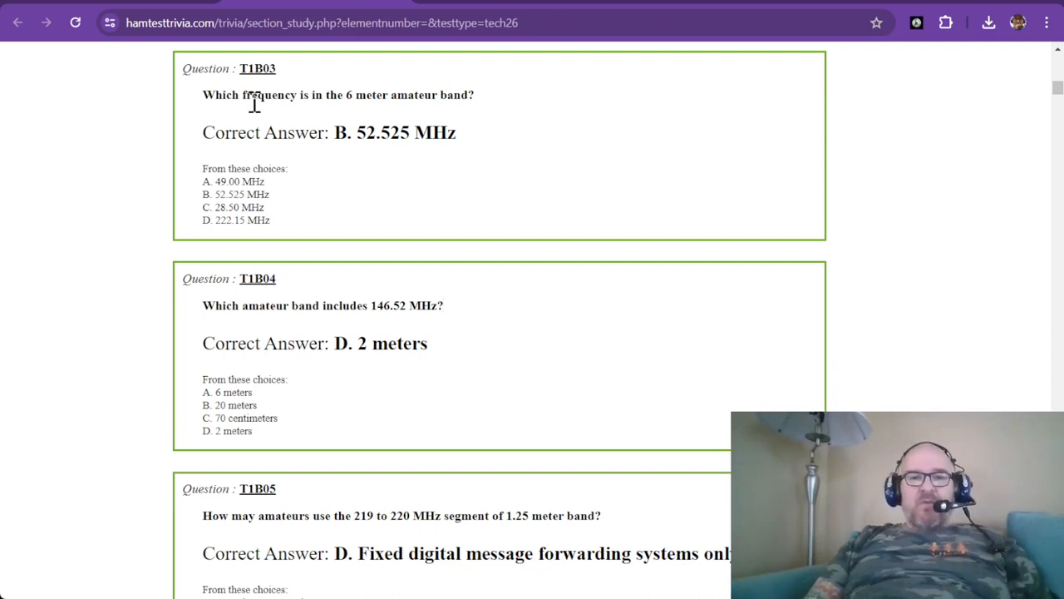
{"action": "mouse_move", "coordinate": [361, 138]}
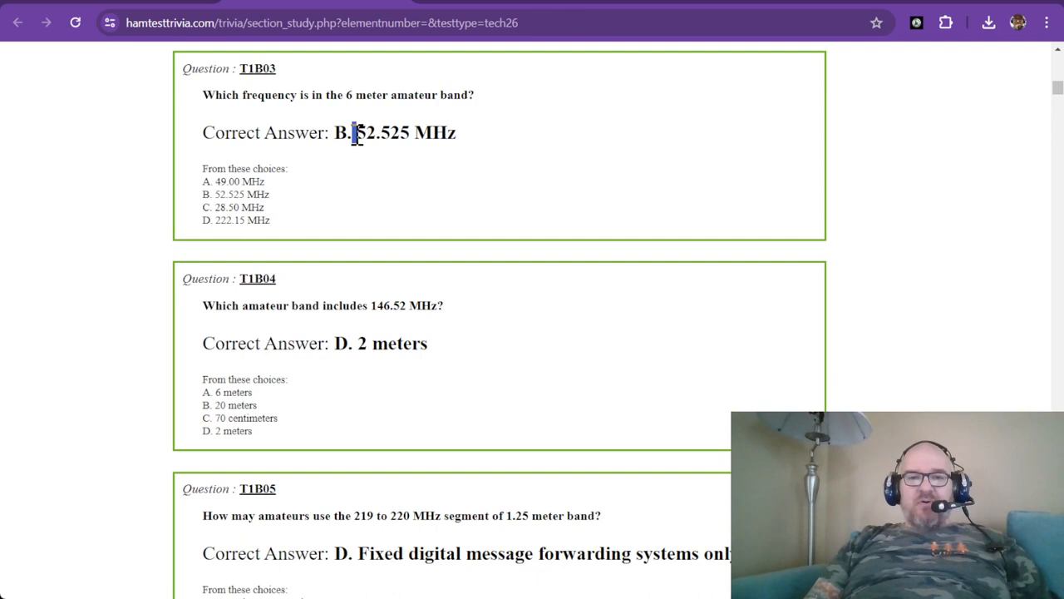
{"action": "mouse_move", "coordinate": [432, 215]}
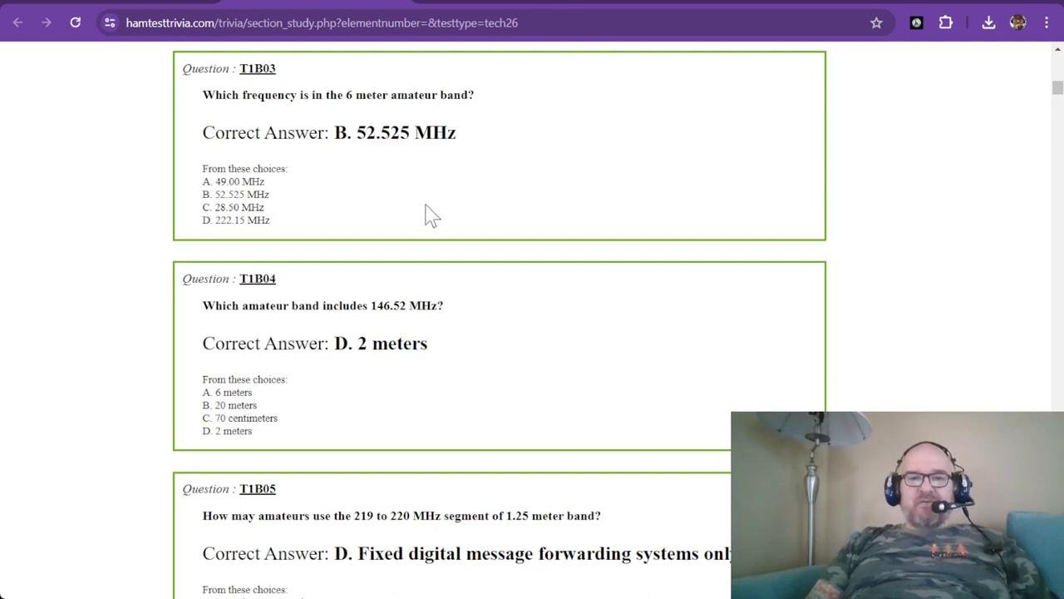
{"action": "mouse_move", "coordinate": [373, 137]}
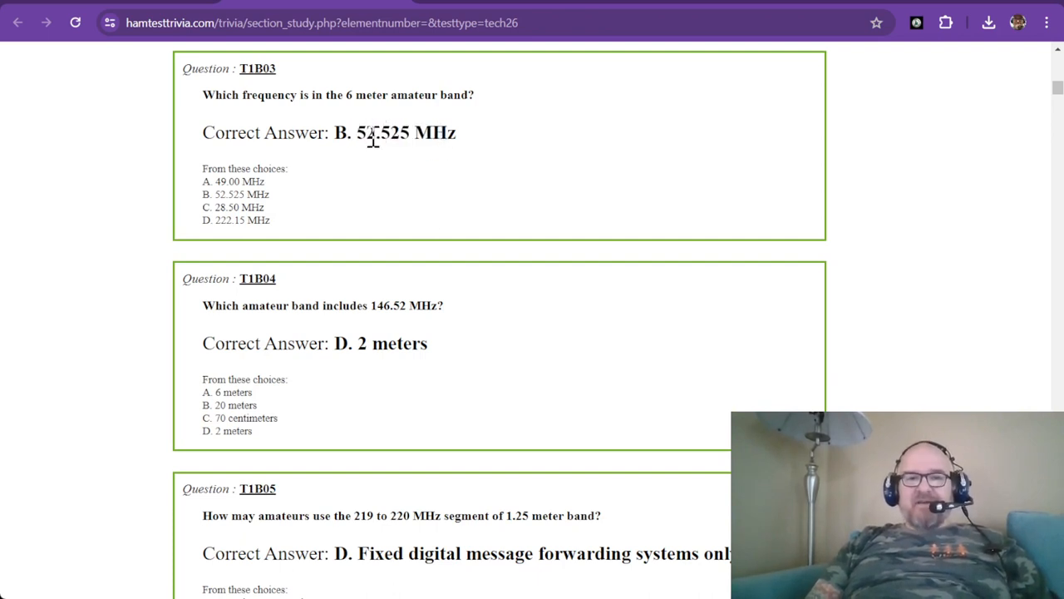
{"action": "double_click", "coordinate": [366, 132]}
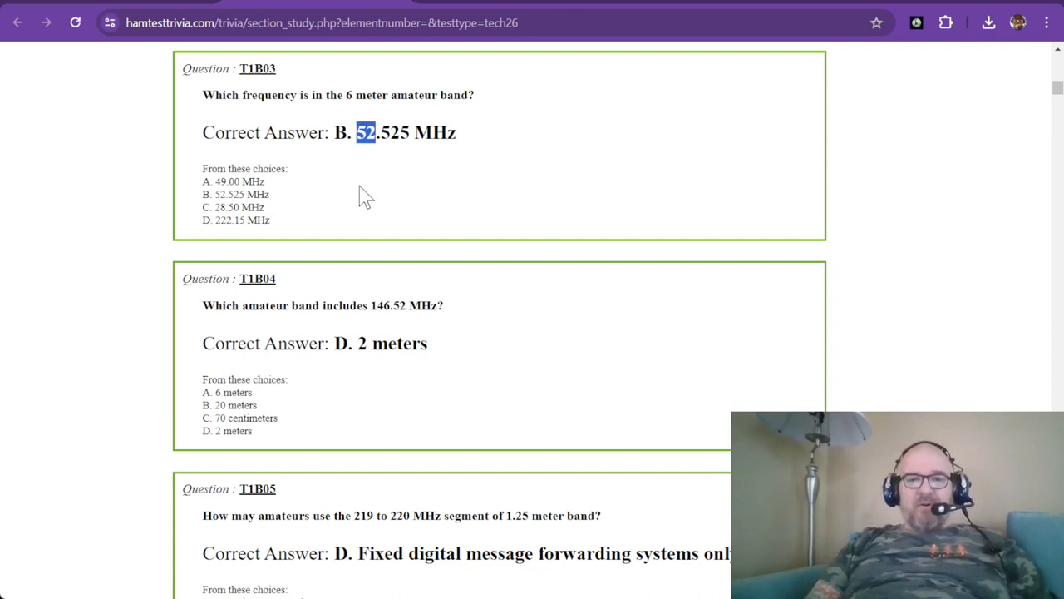
Scroll until T1B04, answered 2 meters, sits at the top of the page.
{"action": "scroll", "scroll_direction": "down", "scroll_amount": 3}
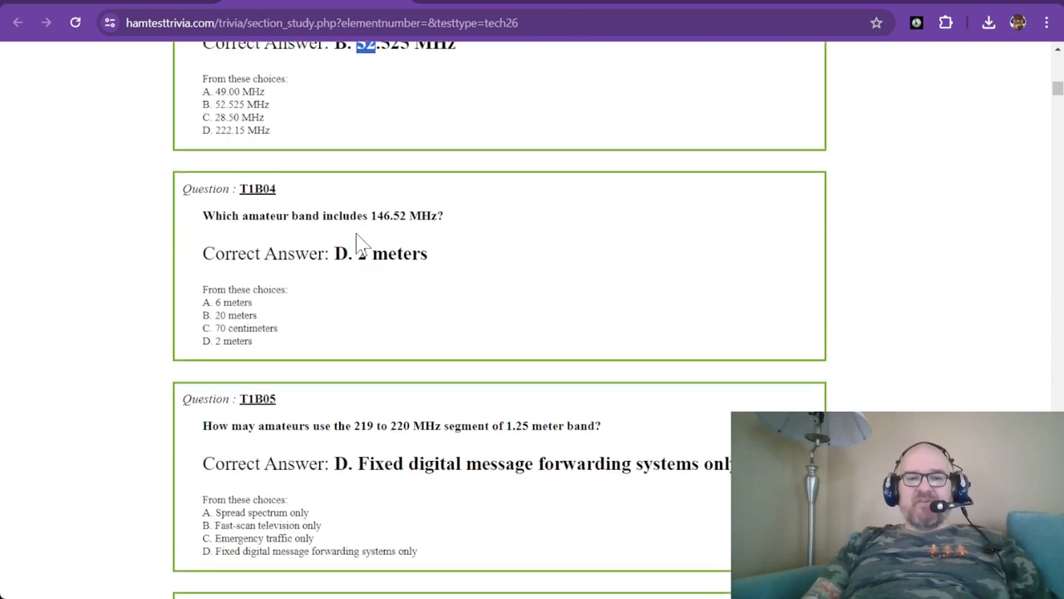
{"action": "scroll", "scroll_direction": "down", "scroll_amount": 3}
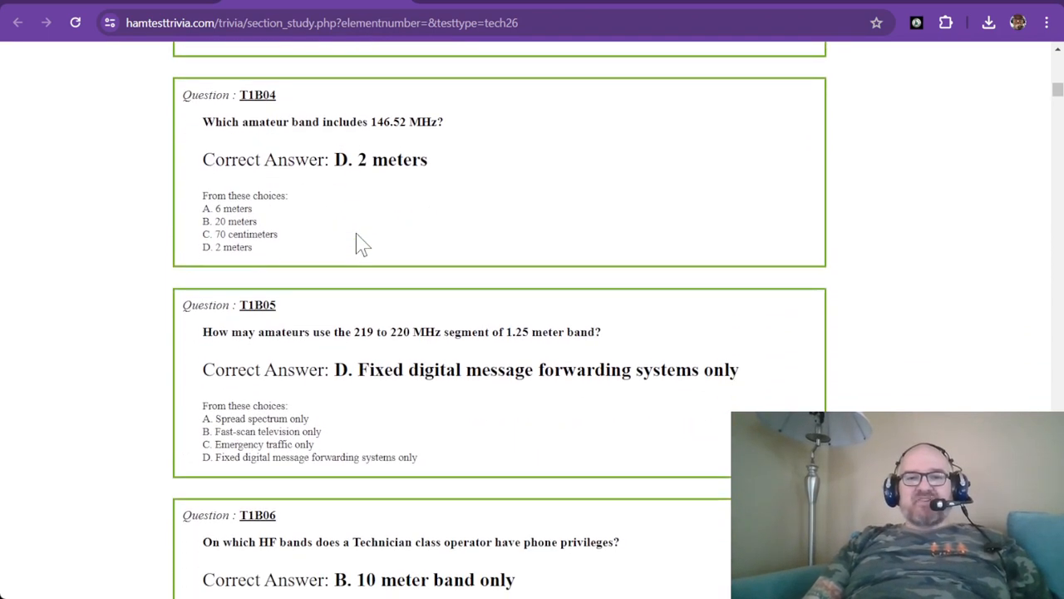
{"action": "scroll", "scroll_direction": "up", "scroll_amount": 3}
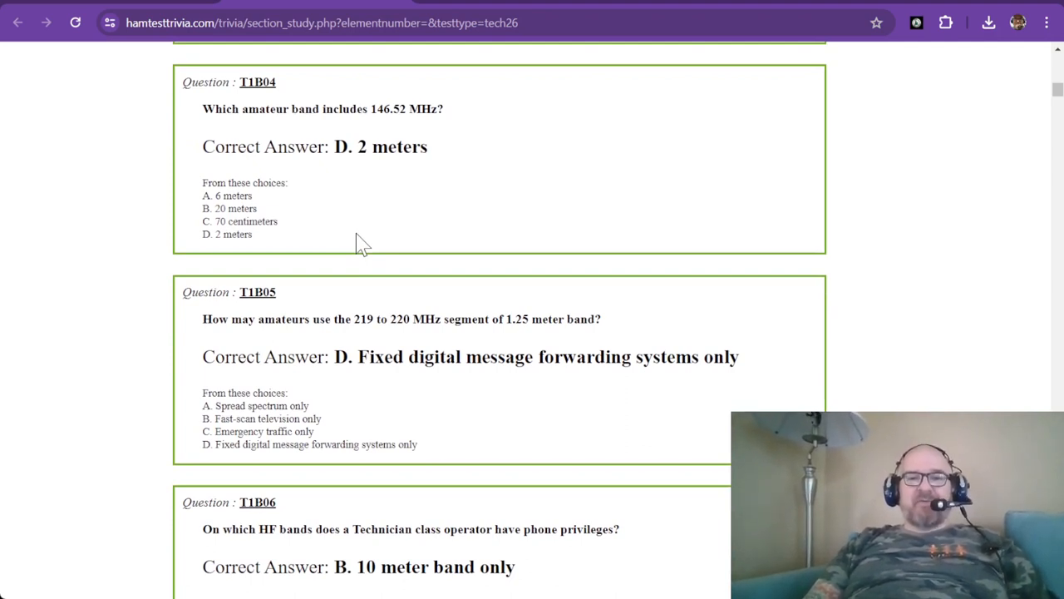
{"action": "mouse_move", "coordinate": [183, 158]}
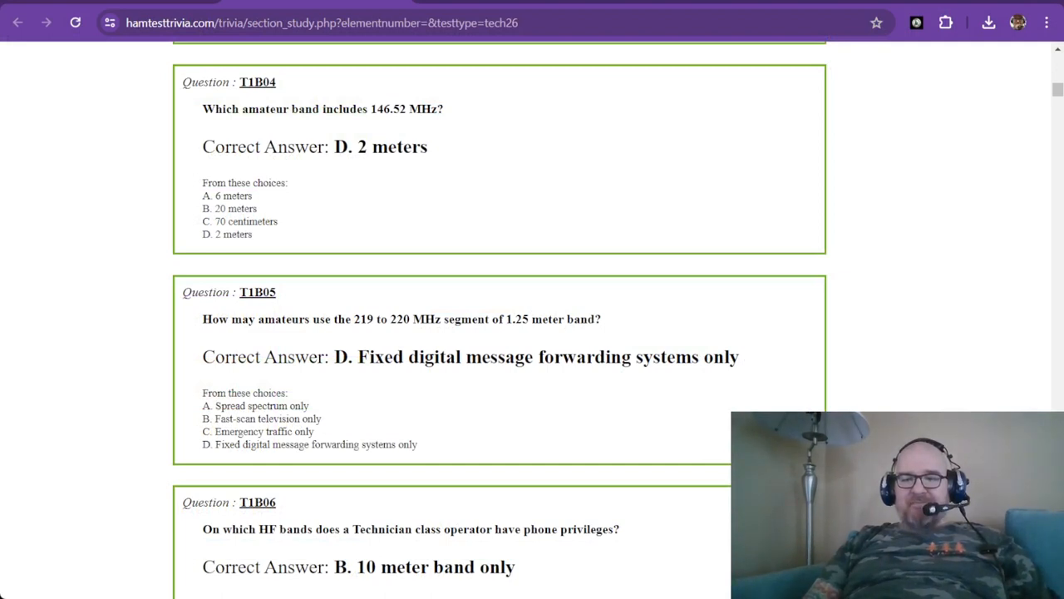
Scroll down so T1B05 leads, with T1B06 and T1B07 below.
{"action": "scroll", "scroll_direction": "down", "scroll_amount": 3}
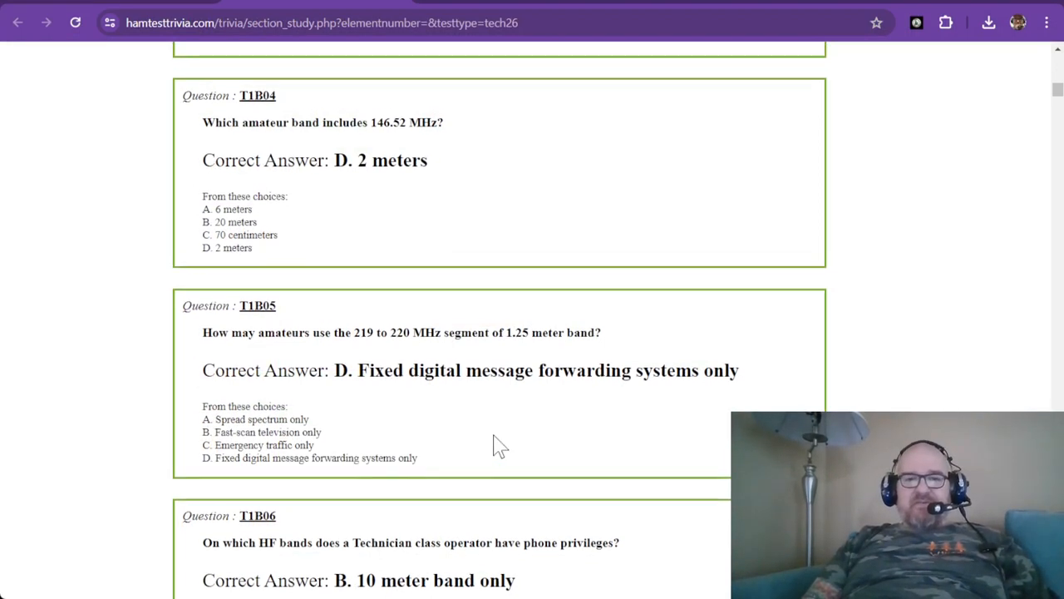
{"action": "scroll", "scroll_direction": "down", "scroll_amount": 3}
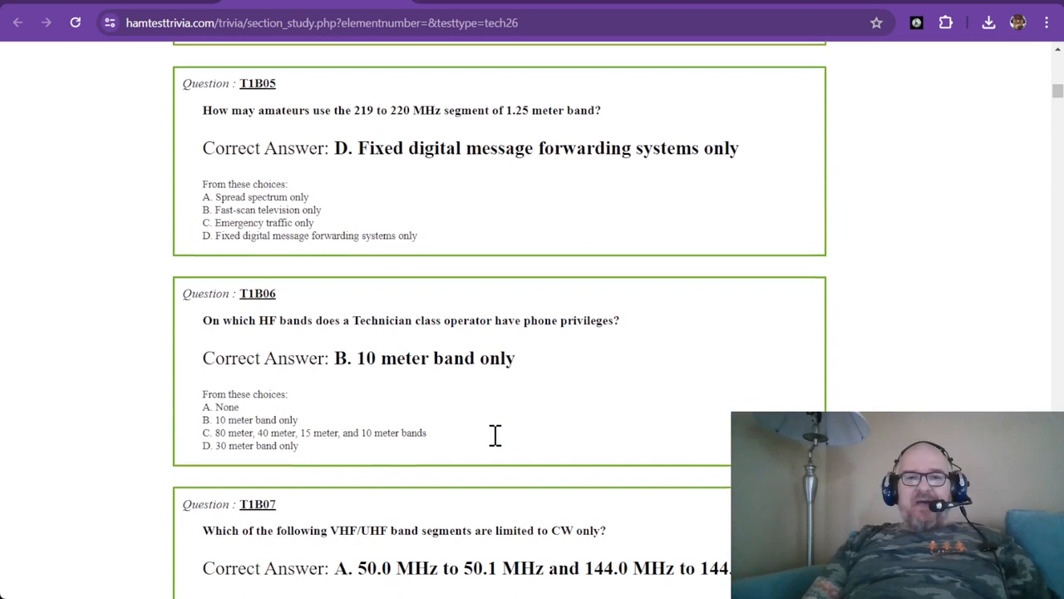
{"action": "mouse_move", "coordinate": [499, 448]}
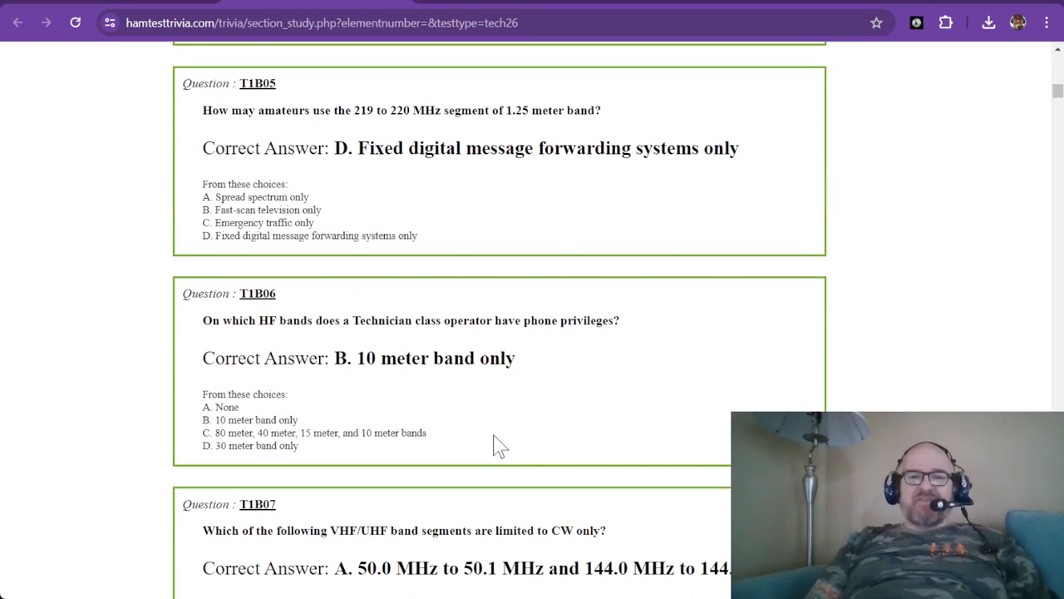
{"action": "mouse_move", "coordinate": [399, 110]}
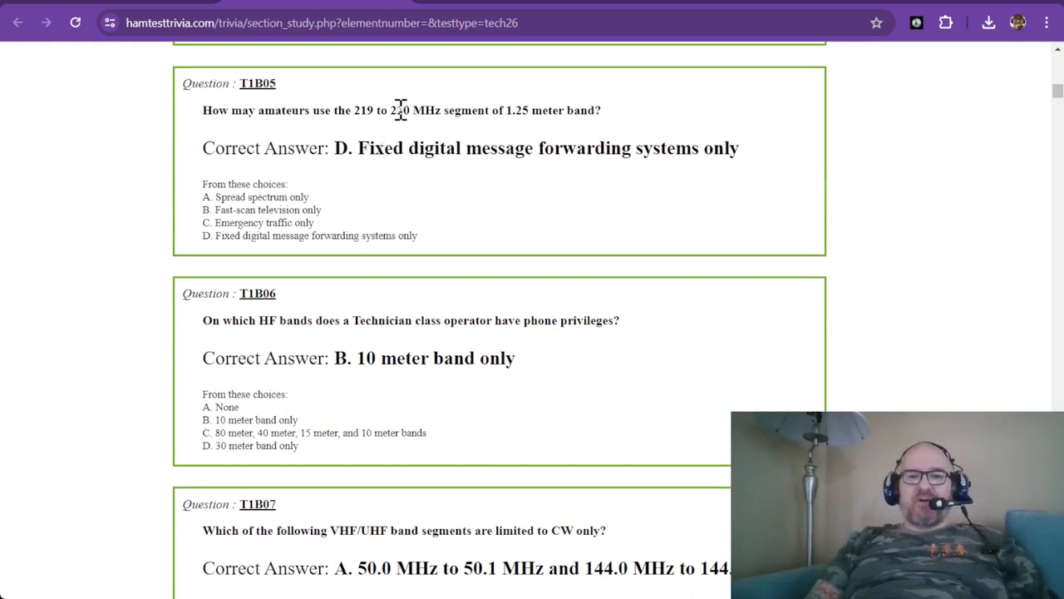
{"action": "mouse_move", "coordinate": [494, 114]}
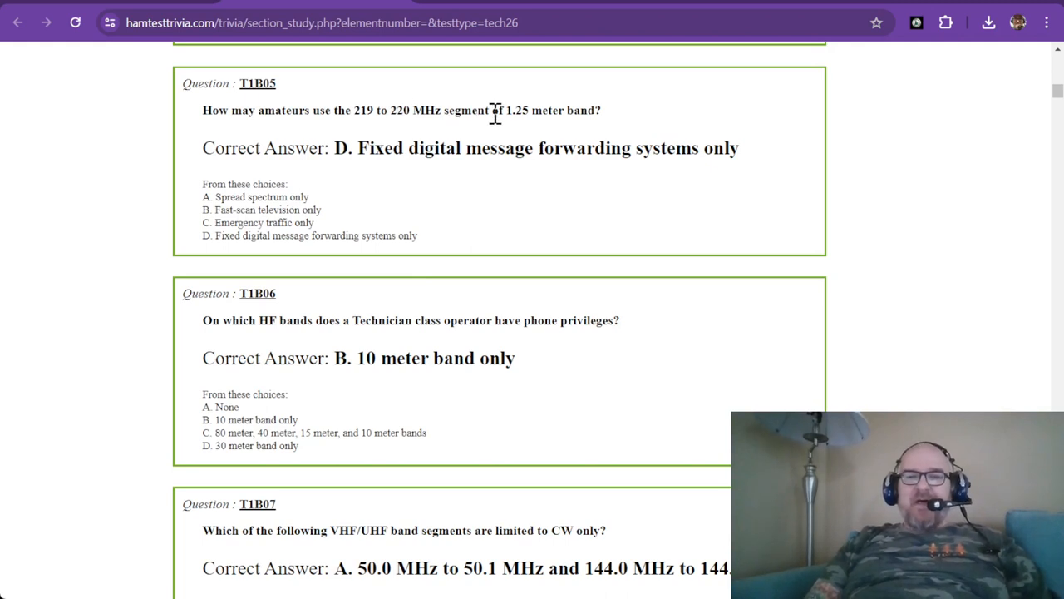
{"action": "mouse_move", "coordinate": [541, 110]}
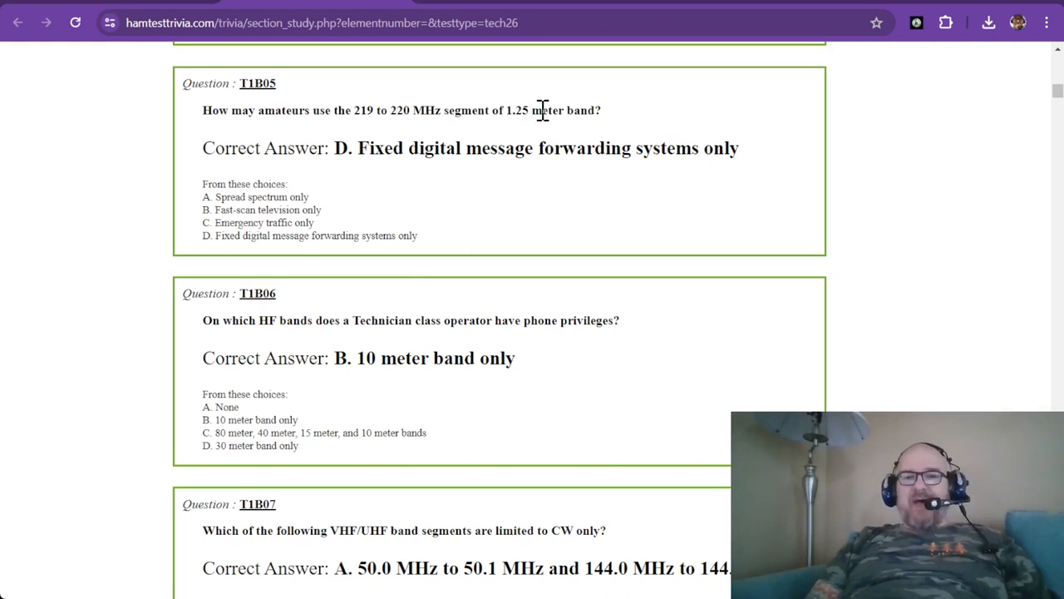
{"action": "mouse_move", "coordinate": [379, 181]}
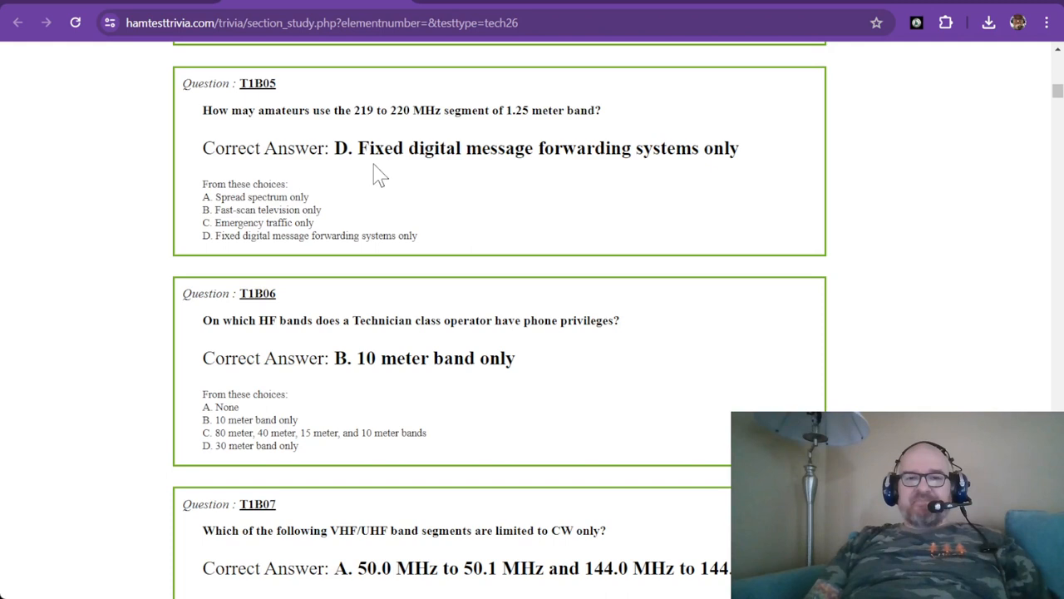
{"action": "mouse_move", "coordinate": [491, 148]}
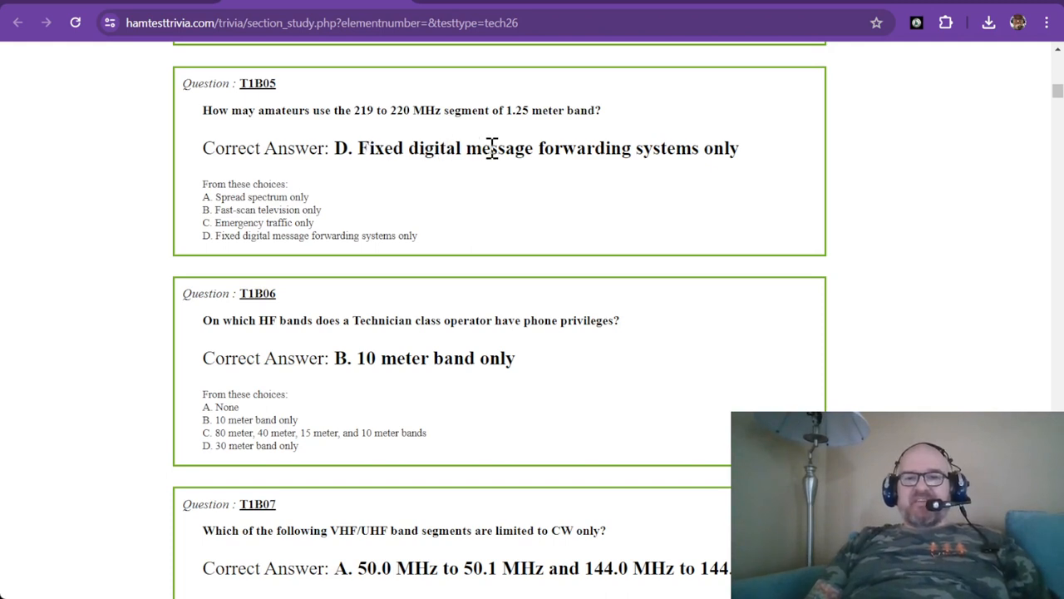
{"action": "mouse_move", "coordinate": [451, 156]}
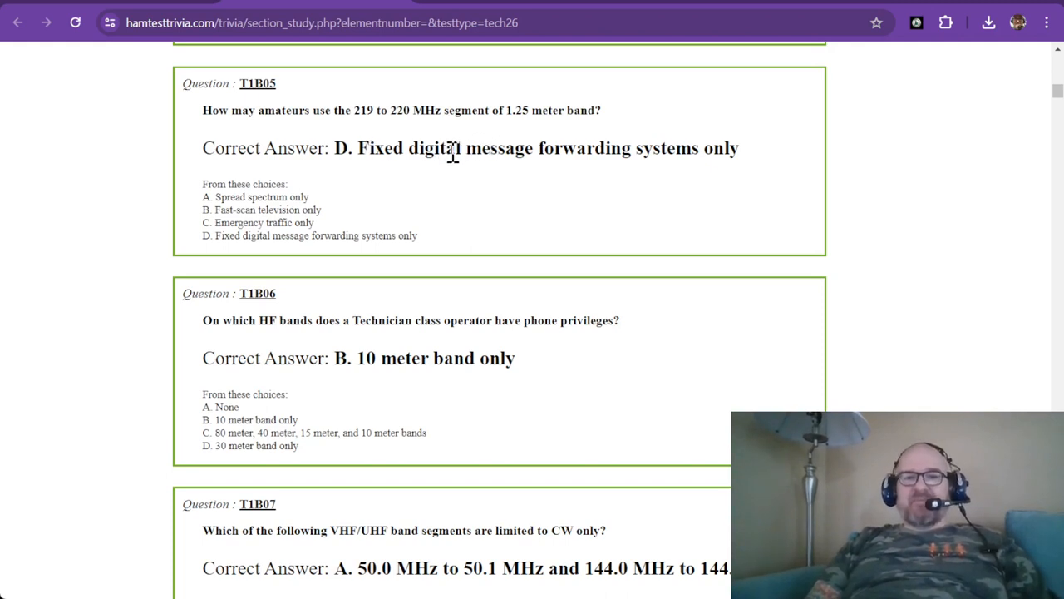
{"action": "mouse_move", "coordinate": [412, 157]}
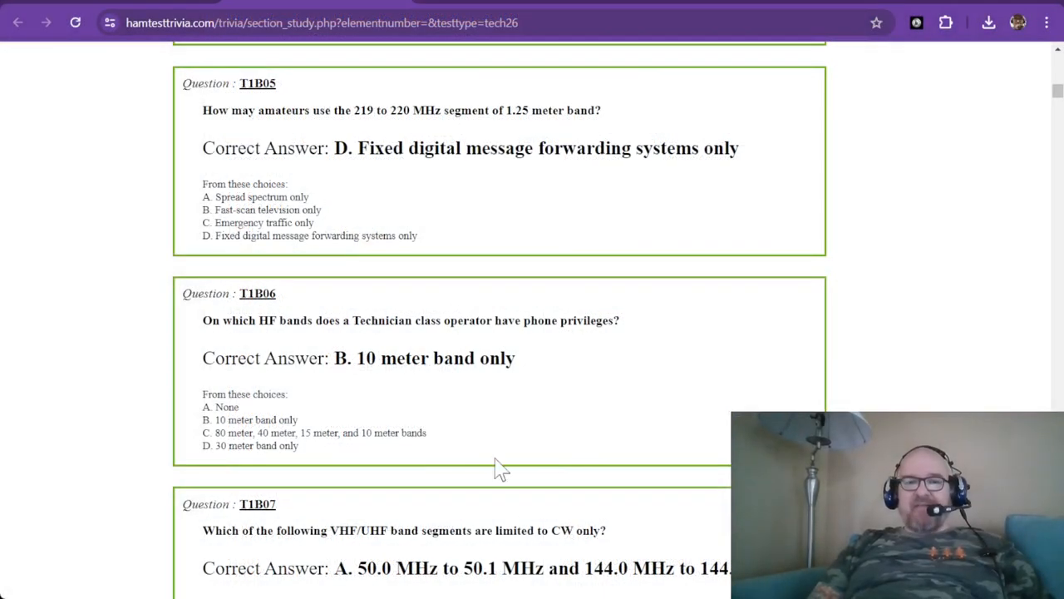
Scroll to T1B06 and clear the selected '10 meter band' answer text.
{"action": "scroll", "scroll_direction": "down", "scroll_amount": 3}
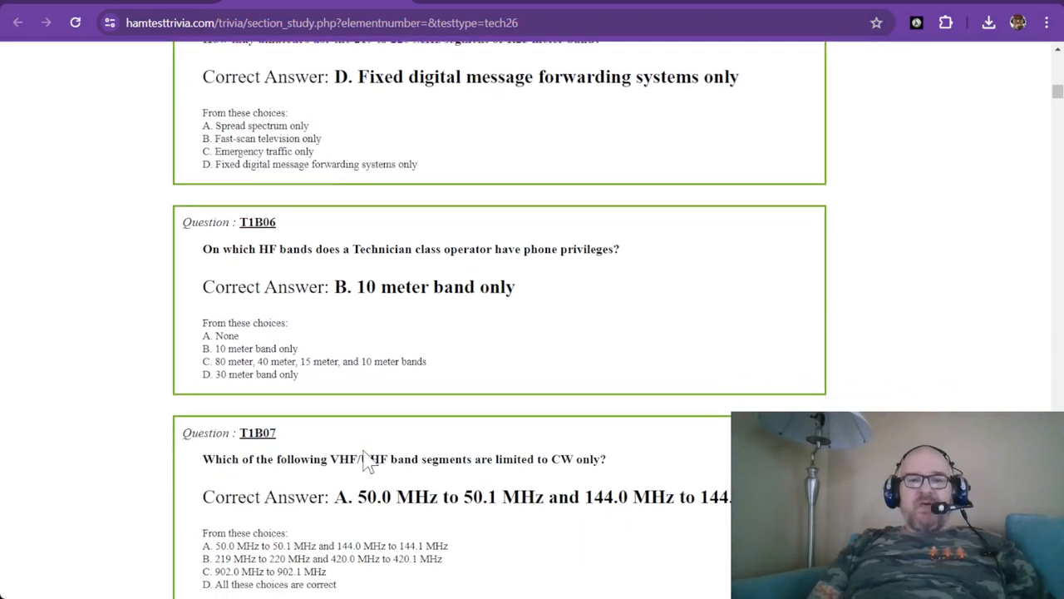
{"action": "scroll", "scroll_direction": "down", "scroll_amount": 3}
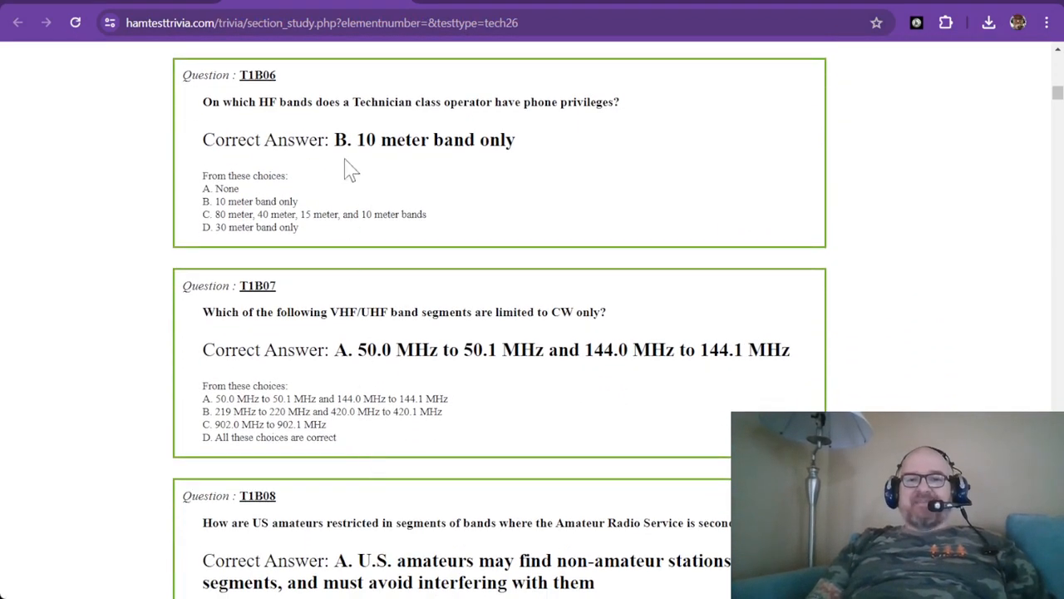
{"action": "mouse_move", "coordinate": [509, 101]}
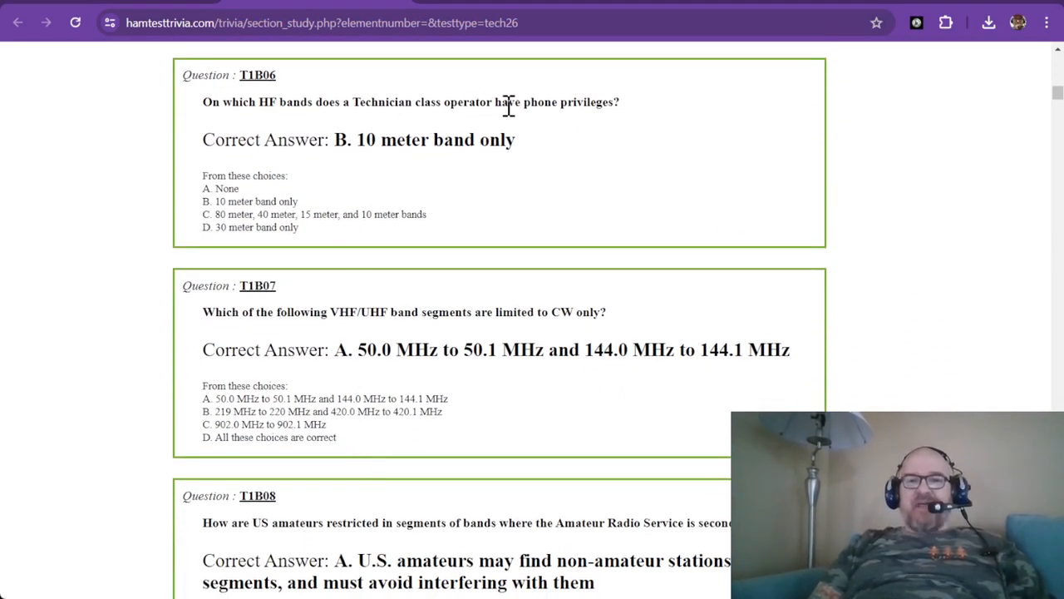
{"action": "mouse_move", "coordinate": [595, 102]}
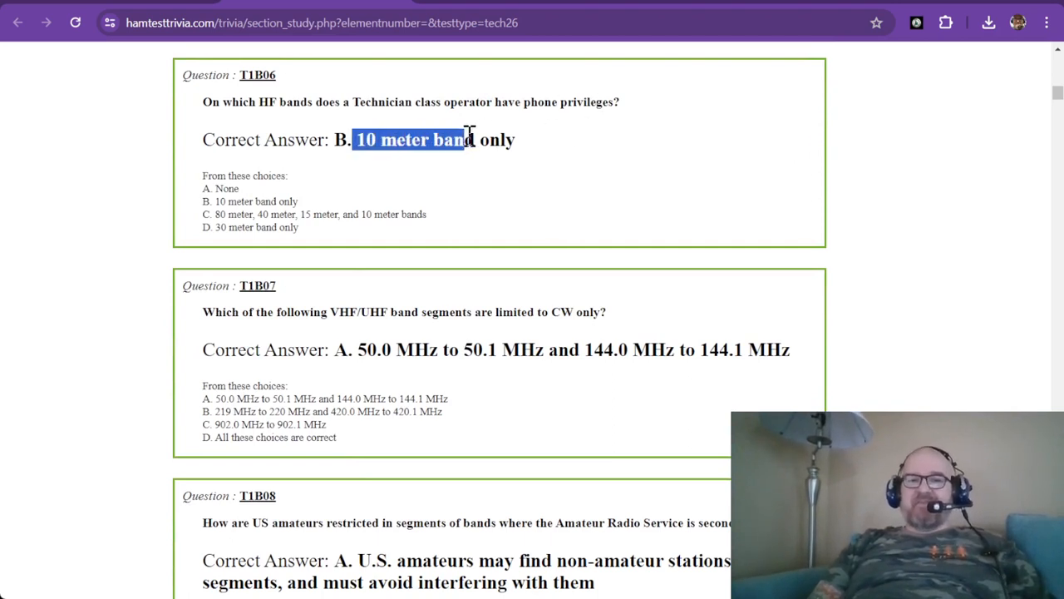
{"action": "left_click", "coordinate": [541, 139]}
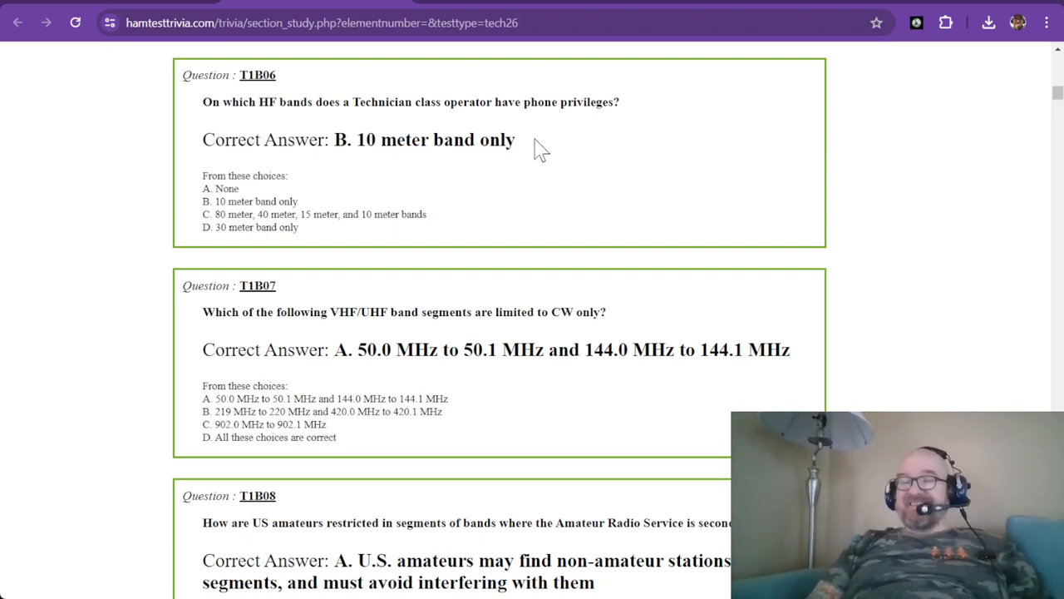
{"action": "scroll", "scroll_direction": "down", "scroll_amount": 3}
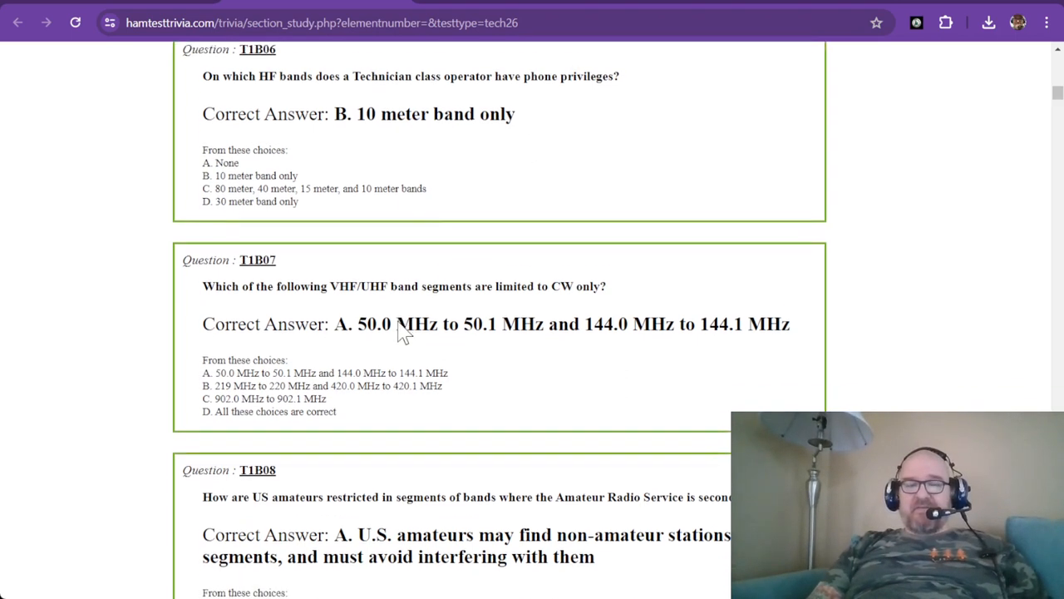
{"action": "scroll", "scroll_direction": "down", "scroll_amount": 3}
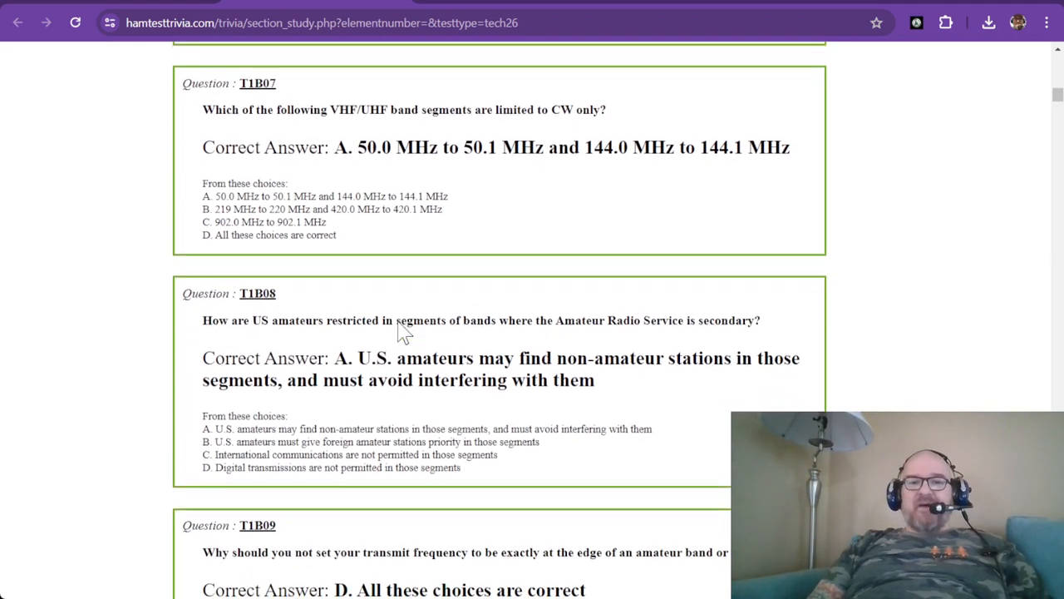
{"action": "scroll", "scroll_direction": "up", "scroll_amount": 3}
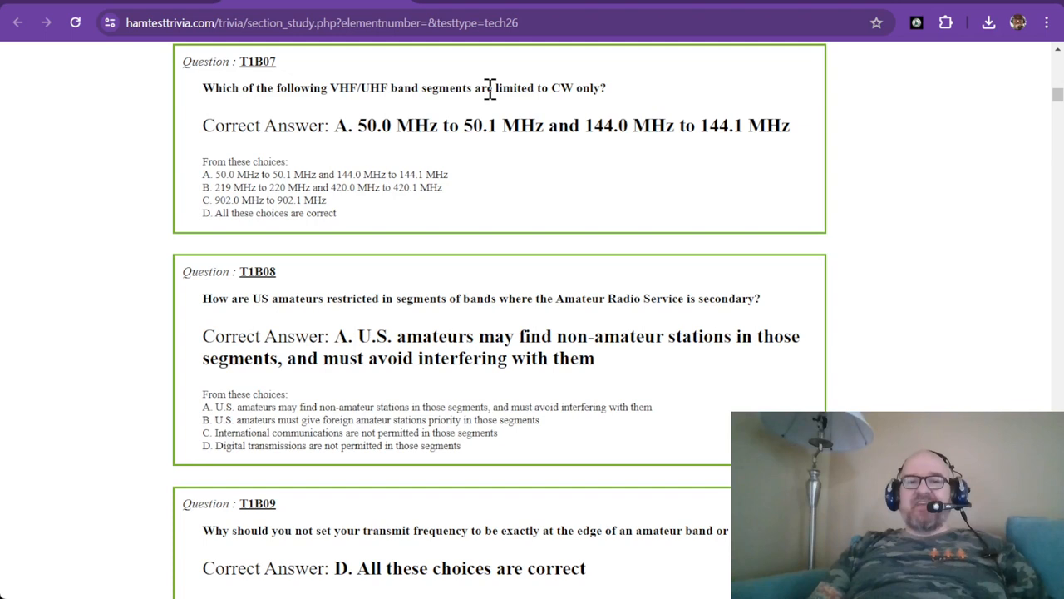
{"action": "mouse_move", "coordinate": [480, 108]}
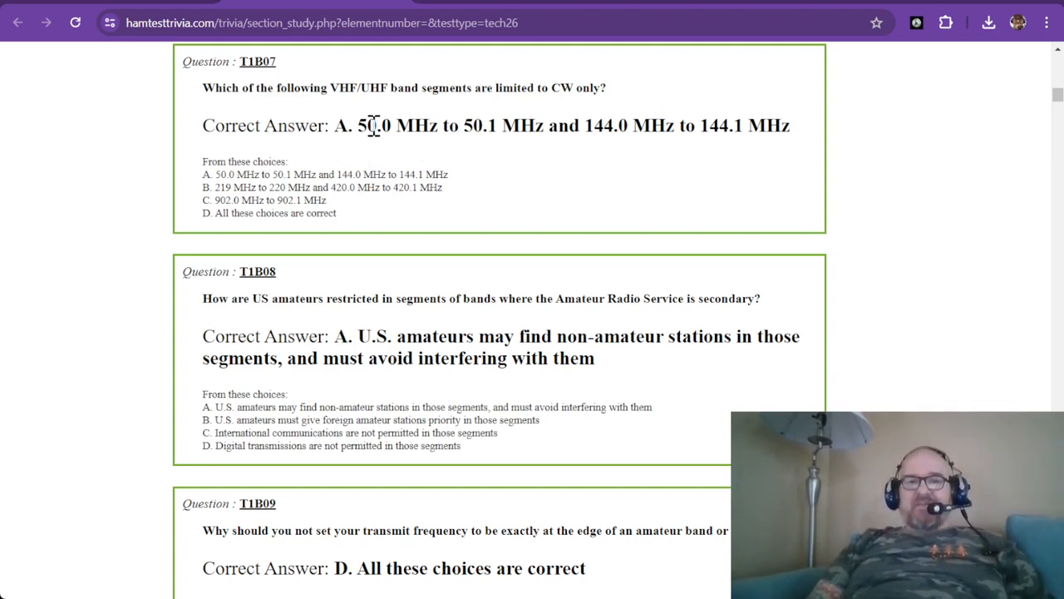
{"action": "mouse_move", "coordinate": [532, 135]}
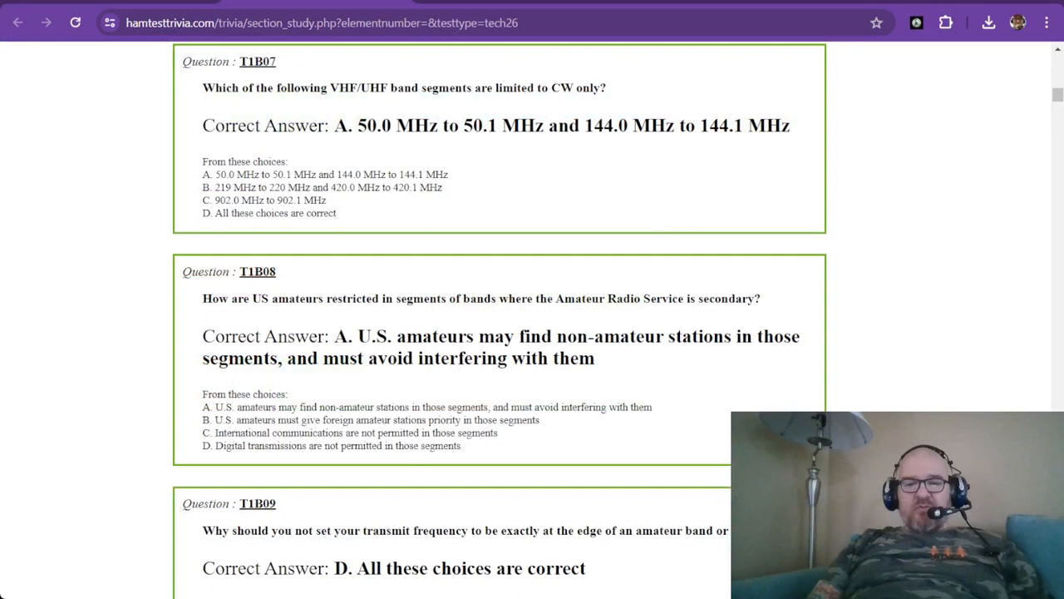
Adjust the scroll so T1B08 is on top and T1B09 fully visible.
{"action": "scroll", "scroll_direction": "up", "scroll_amount": 3}
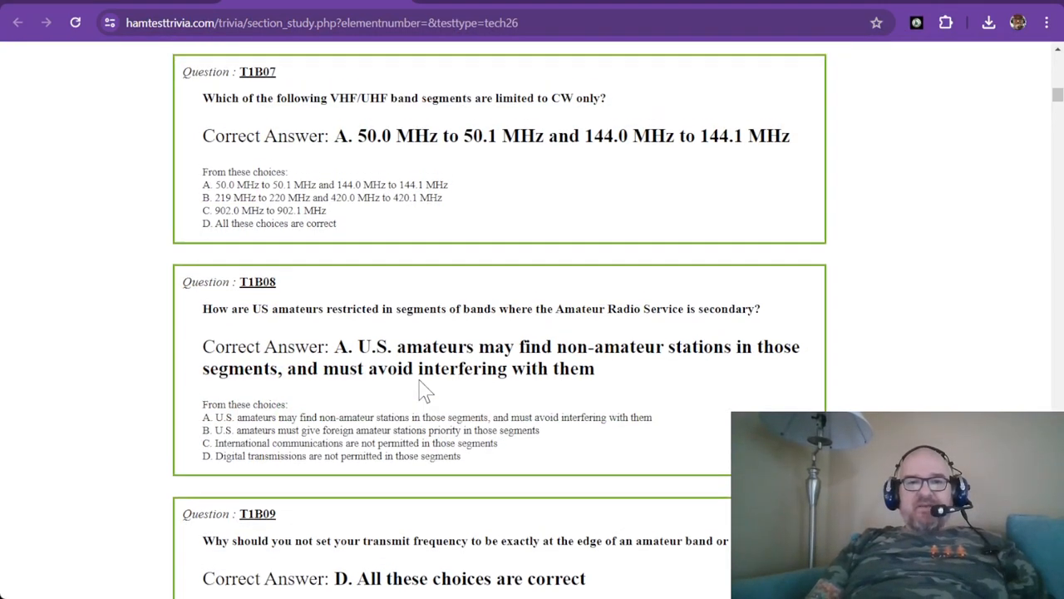
{"action": "scroll", "scroll_direction": "down", "scroll_amount": 3}
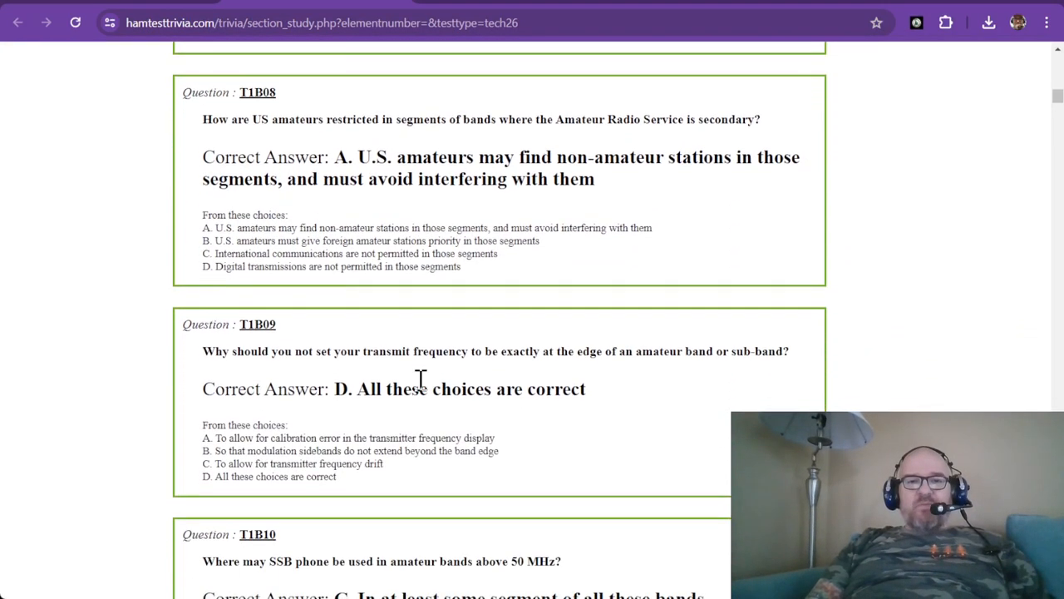
{"action": "mouse_move", "coordinate": [245, 91]}
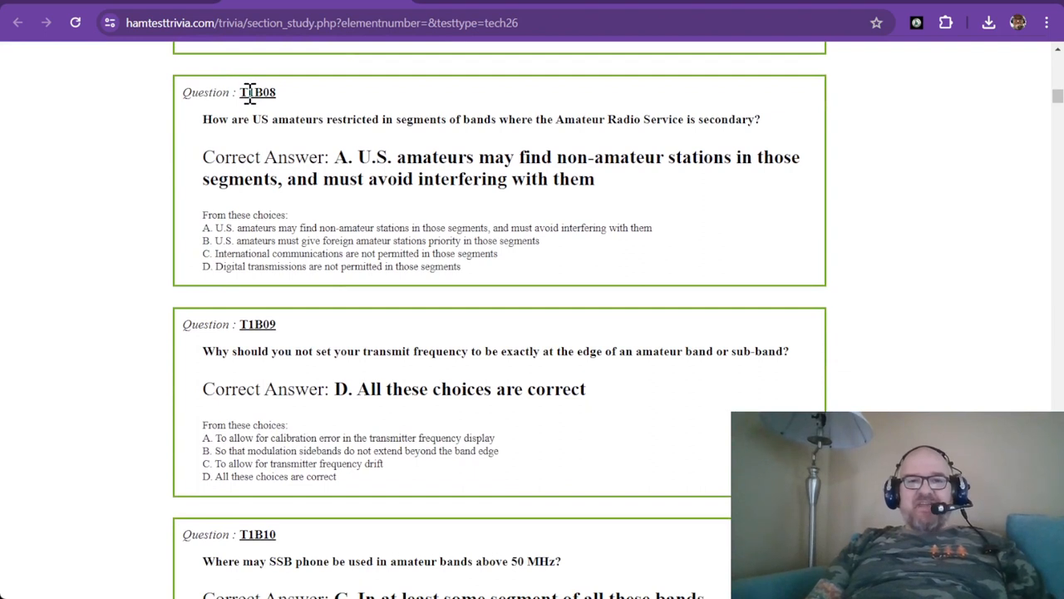
{"action": "mouse_move", "coordinate": [253, 94]}
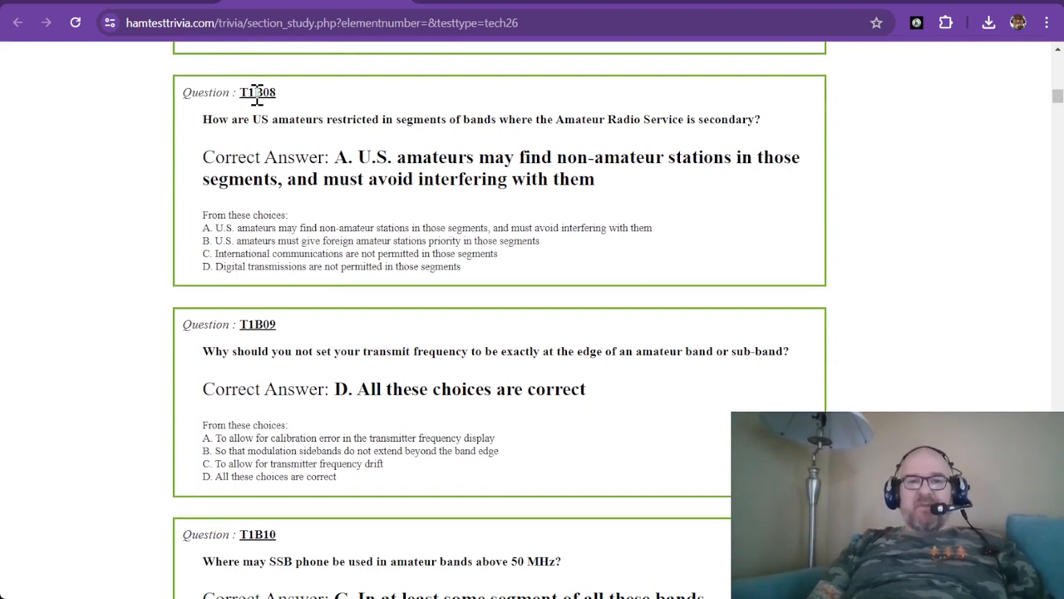
{"action": "mouse_move", "coordinate": [278, 156]}
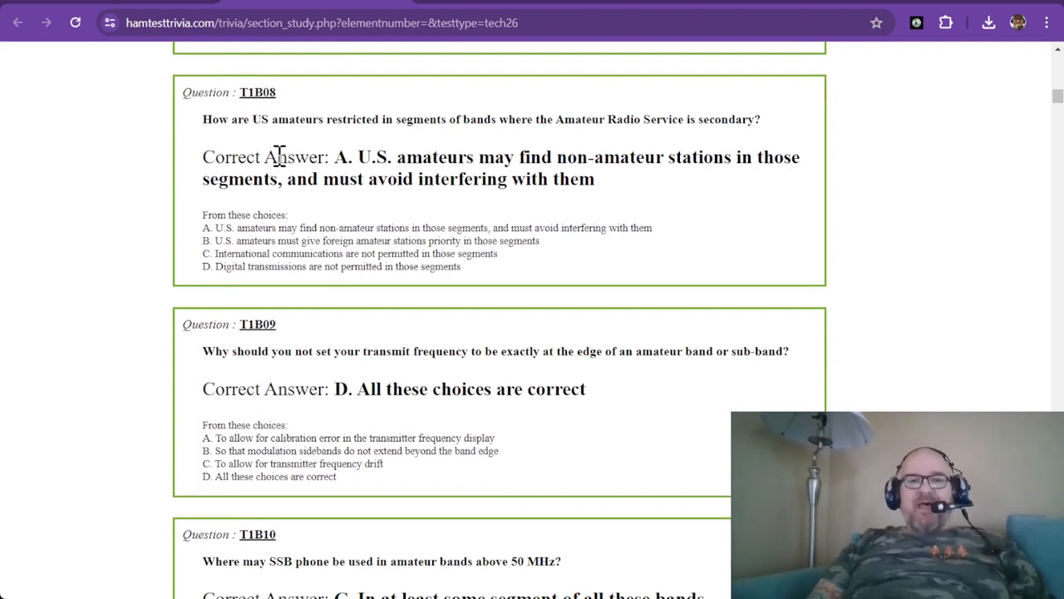
{"action": "mouse_move", "coordinate": [379, 146]}
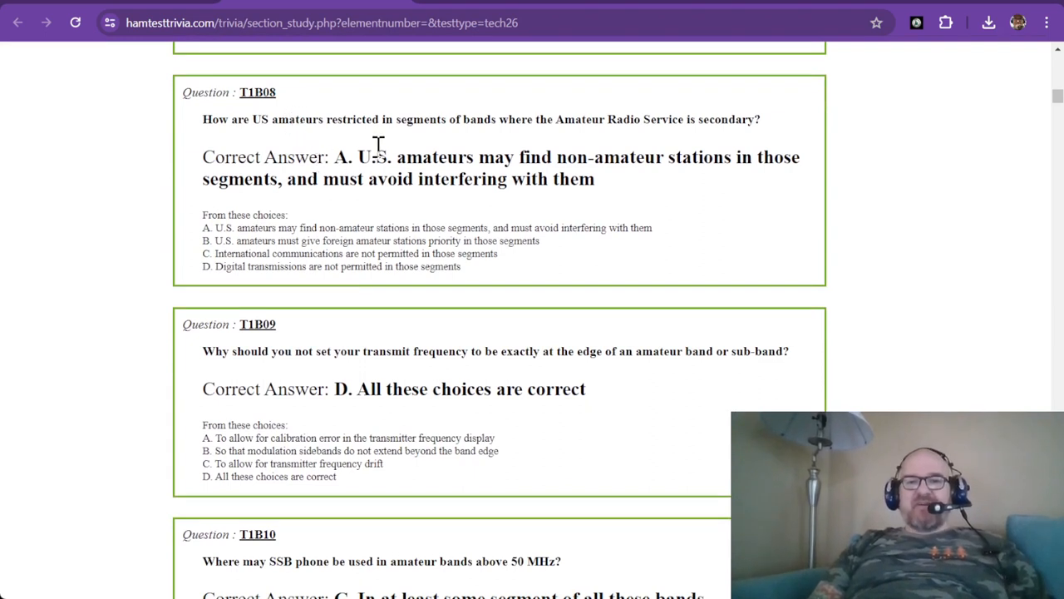
{"action": "mouse_move", "coordinate": [504, 137]}
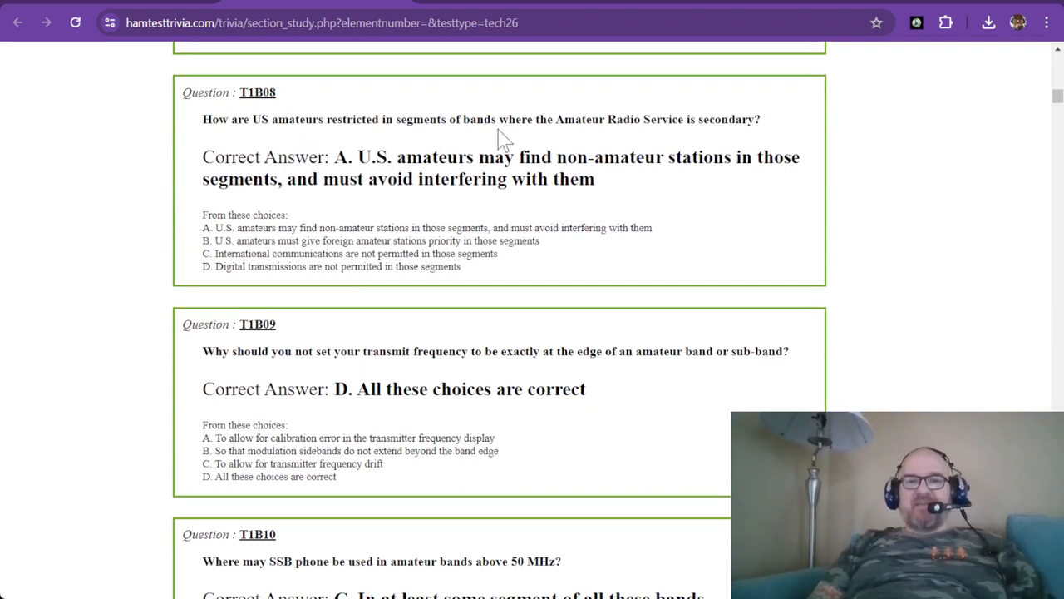
{"action": "mouse_move", "coordinate": [686, 140]}
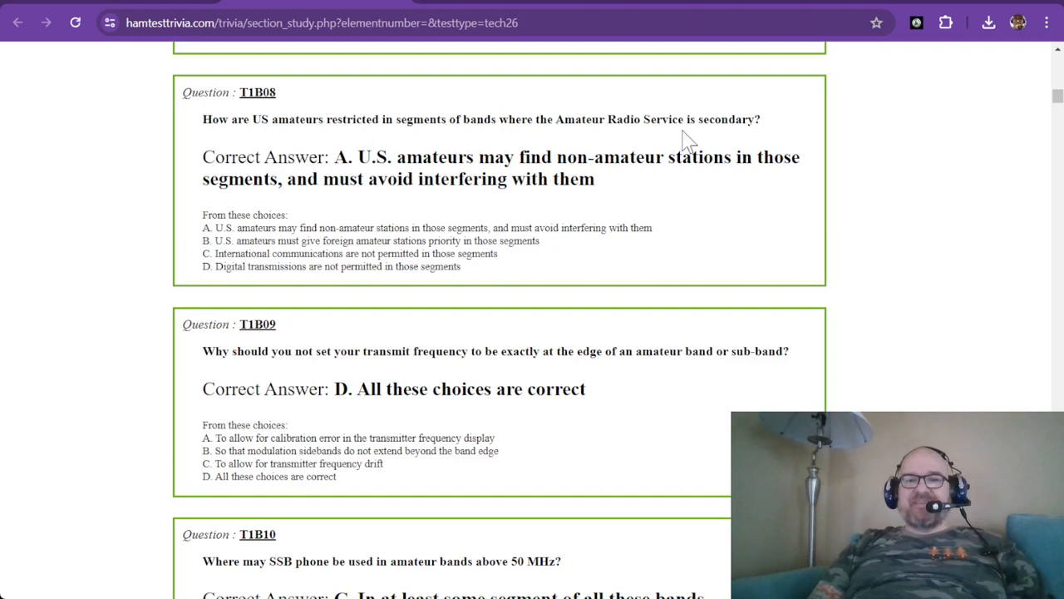
{"action": "mouse_move", "coordinate": [365, 170]}
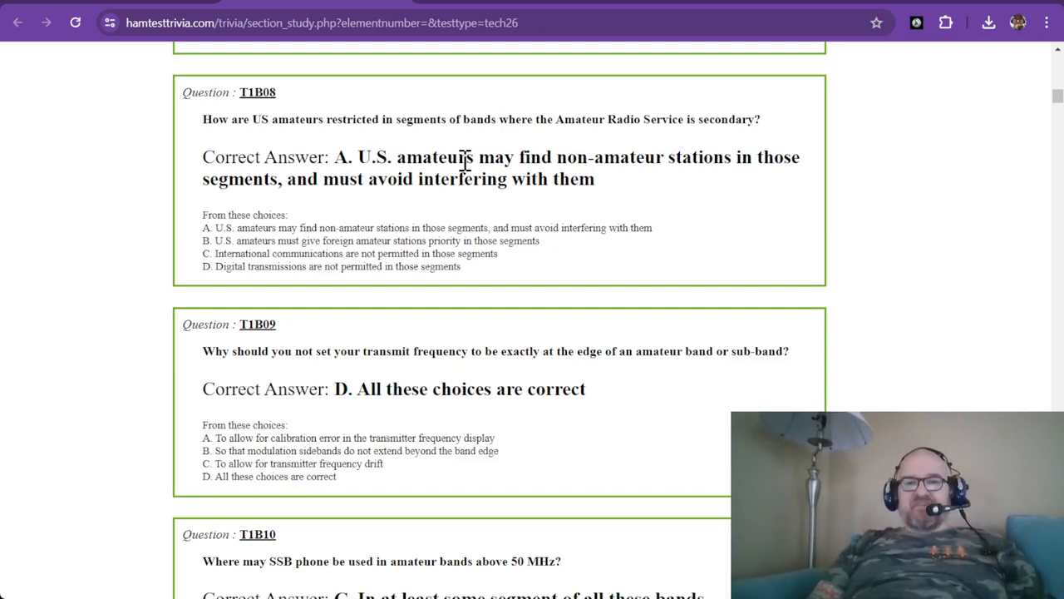
{"action": "mouse_move", "coordinate": [653, 159]}
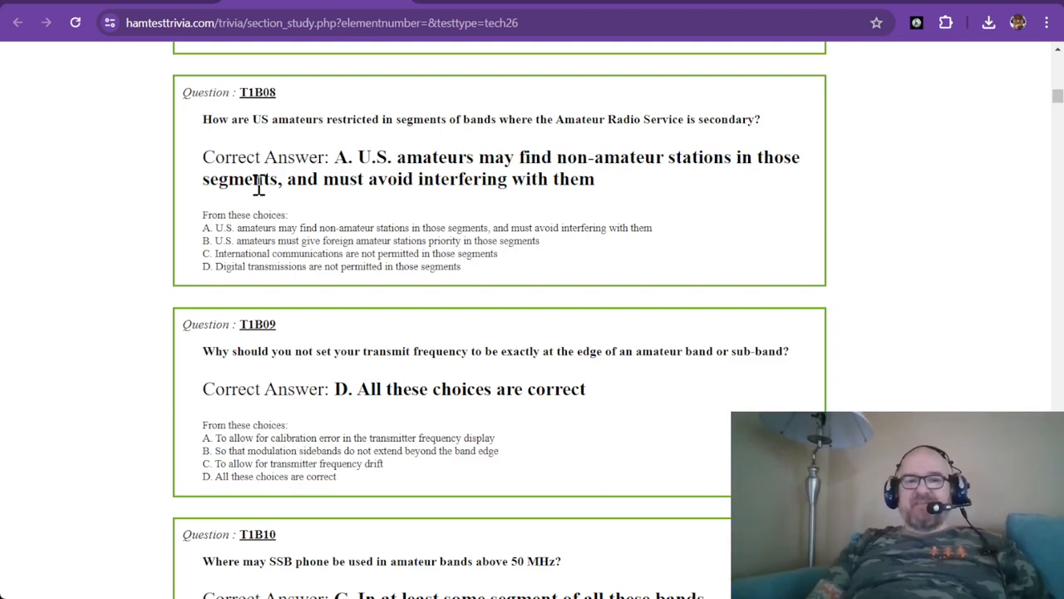
{"action": "mouse_move", "coordinate": [437, 170]}
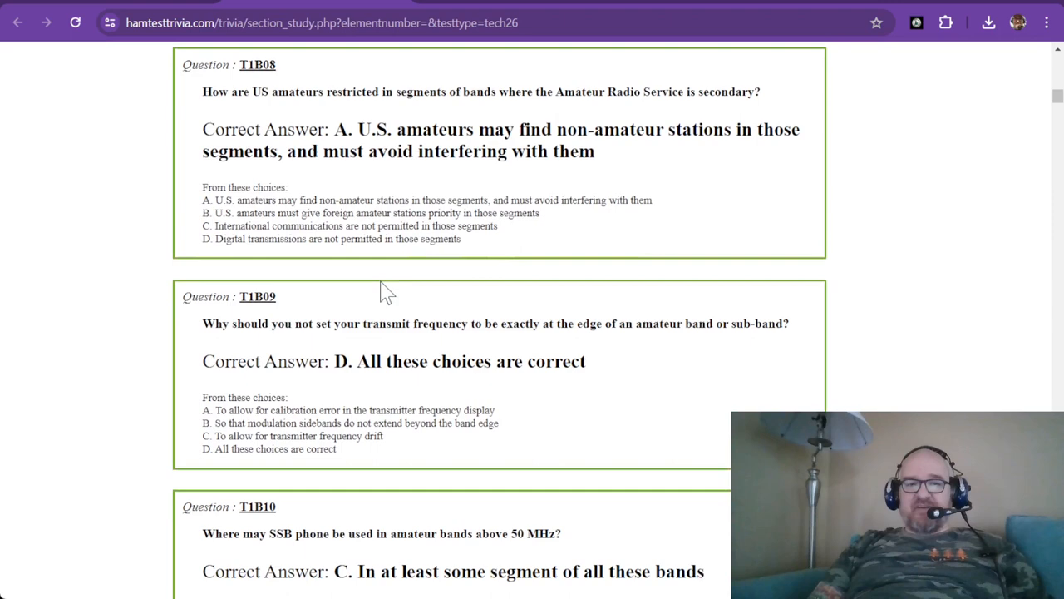
Scroll so T1B09 leads, with T1B10 and T1B11's 200-watt answer below.
{"action": "scroll", "scroll_direction": "down", "scroll_amount": 3}
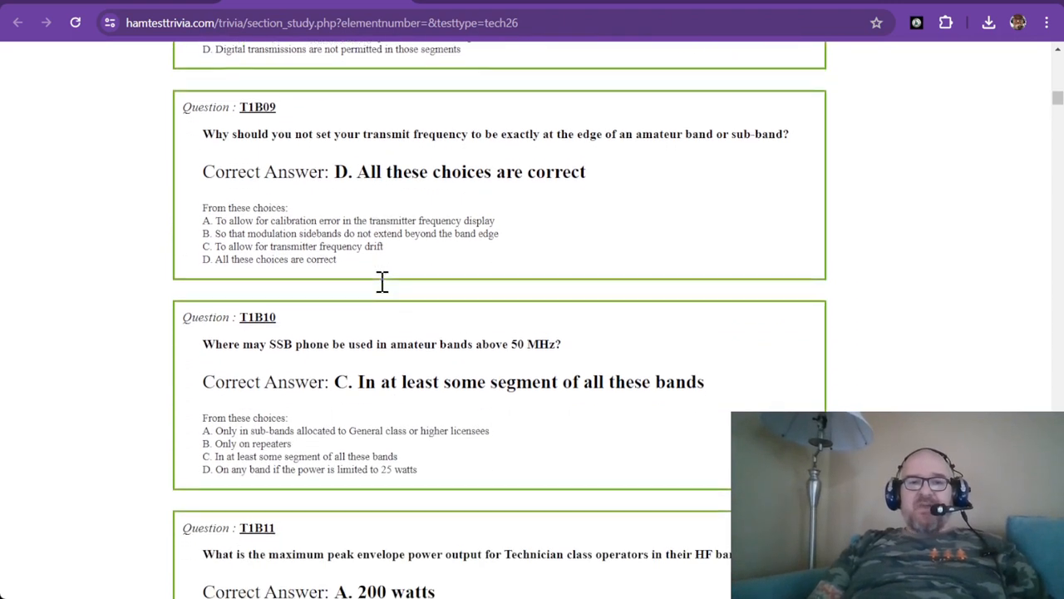
{"action": "scroll", "scroll_direction": "up", "scroll_amount": 3}
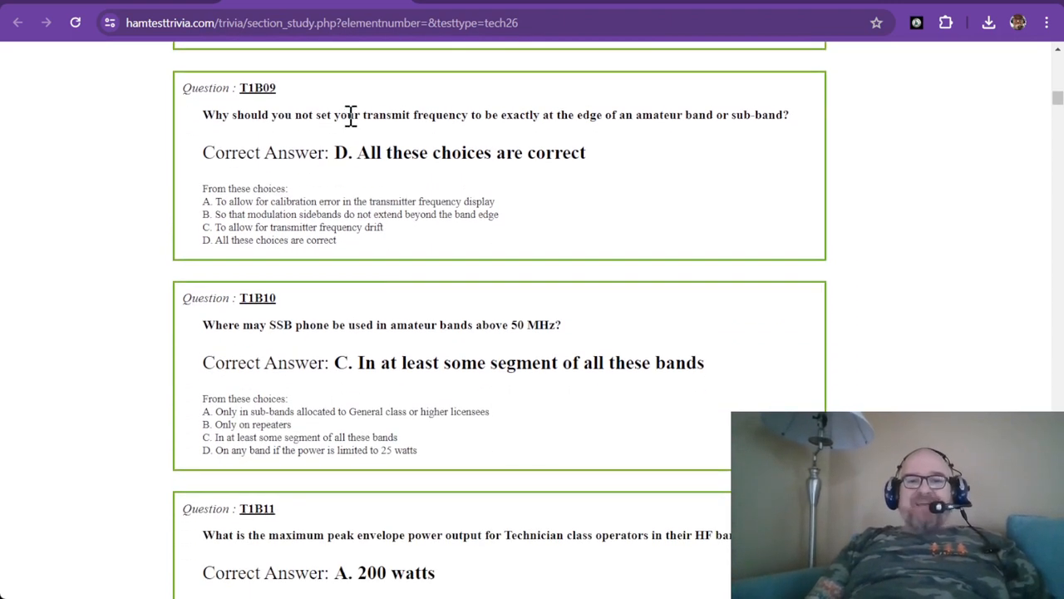
{"action": "mouse_move", "coordinate": [507, 115]}
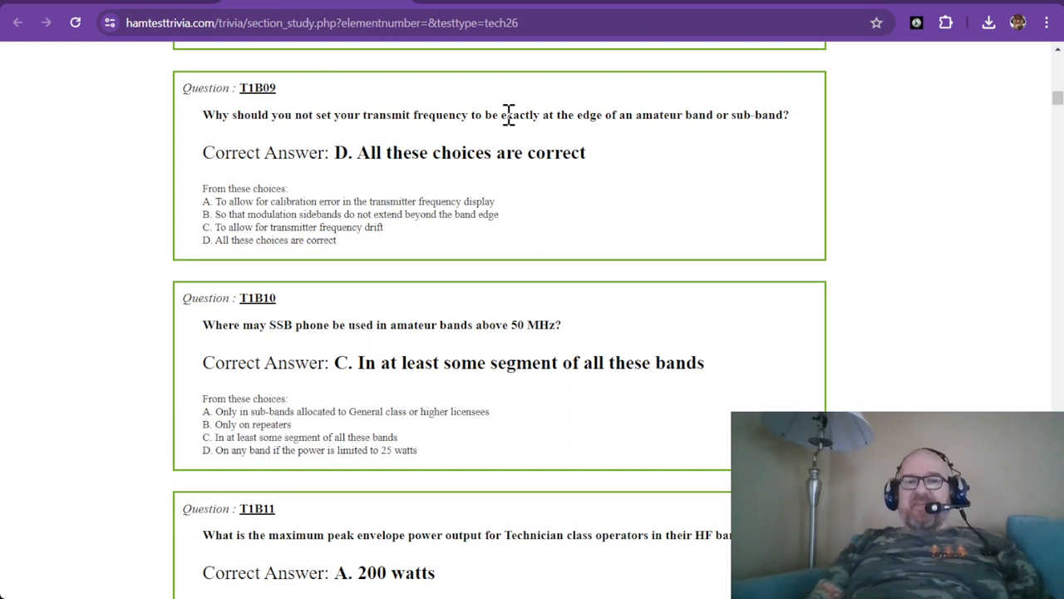
{"action": "mouse_move", "coordinate": [544, 117]}
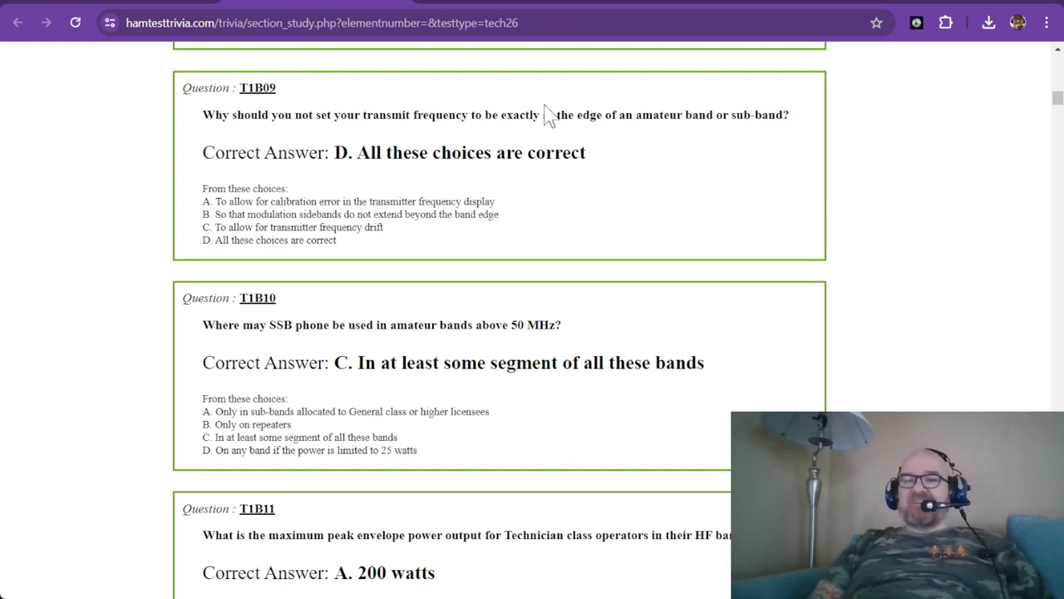
{"action": "mouse_move", "coordinate": [613, 114]}
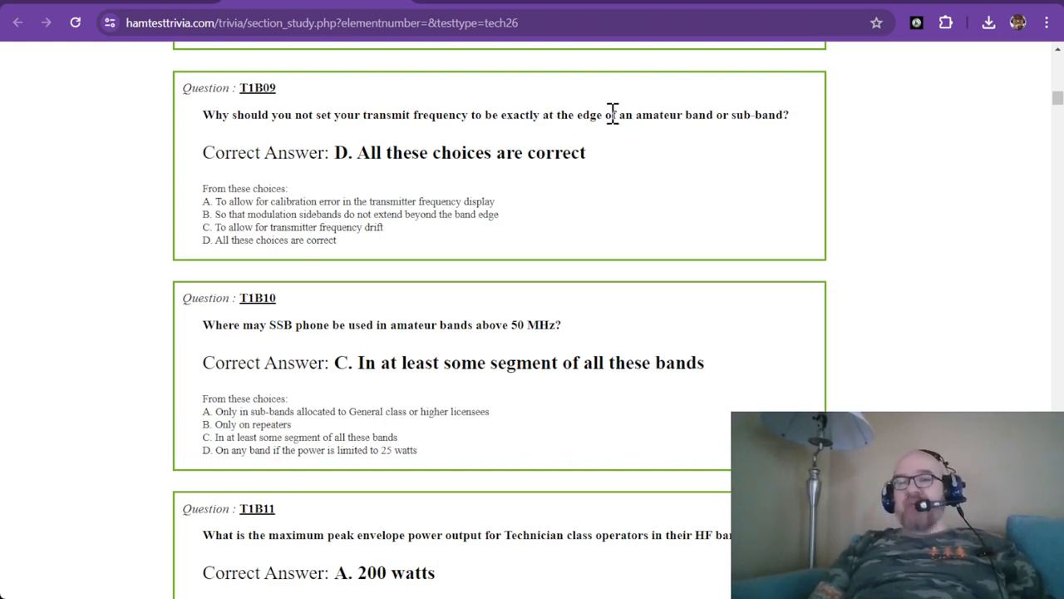
{"action": "mouse_move", "coordinate": [538, 141]}
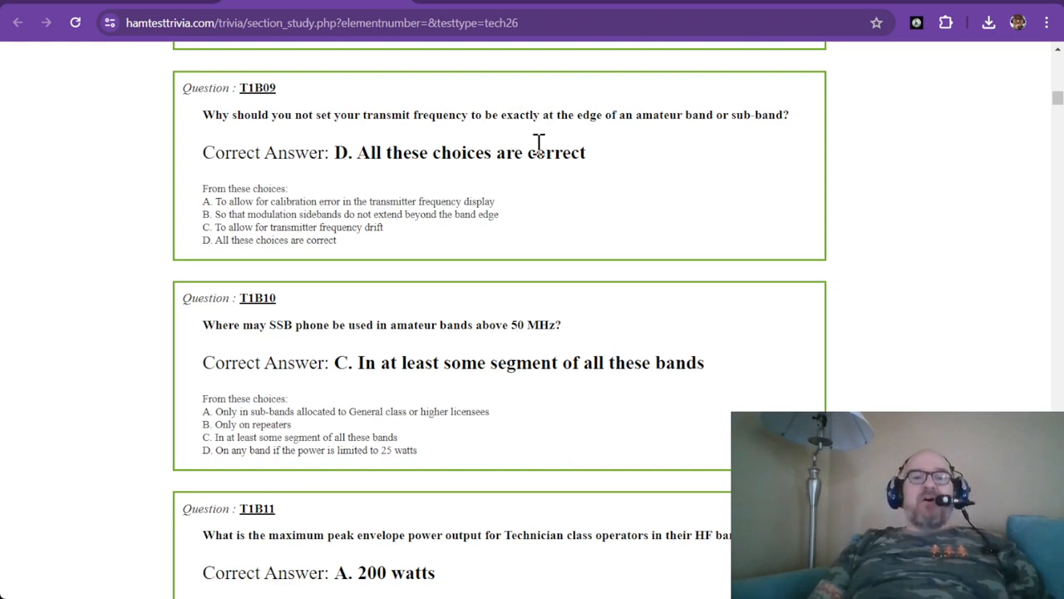
{"action": "mouse_move", "coordinate": [333, 204]}
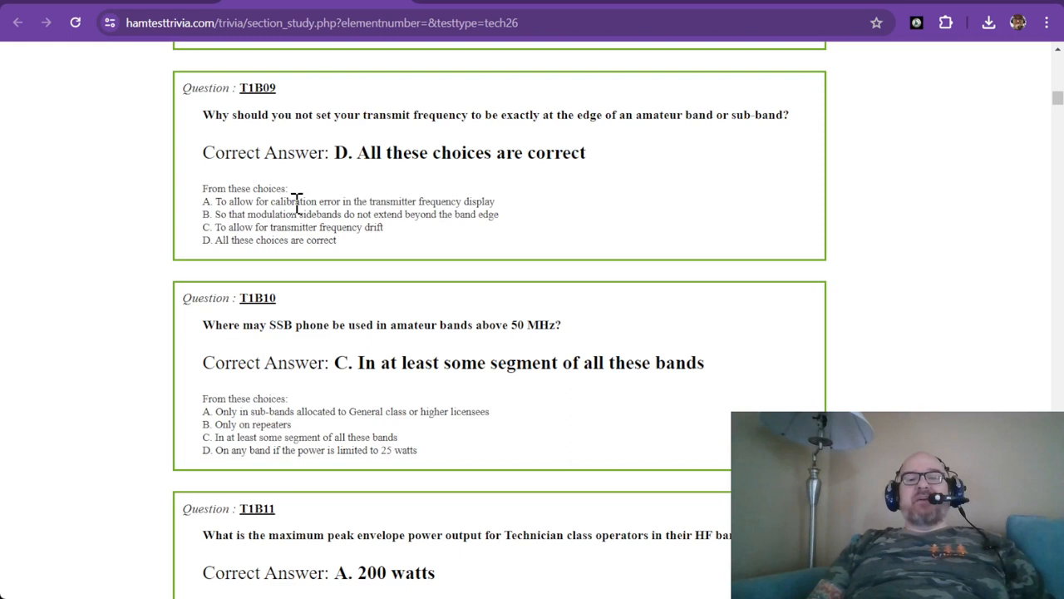
{"action": "mouse_move", "coordinate": [391, 205]}
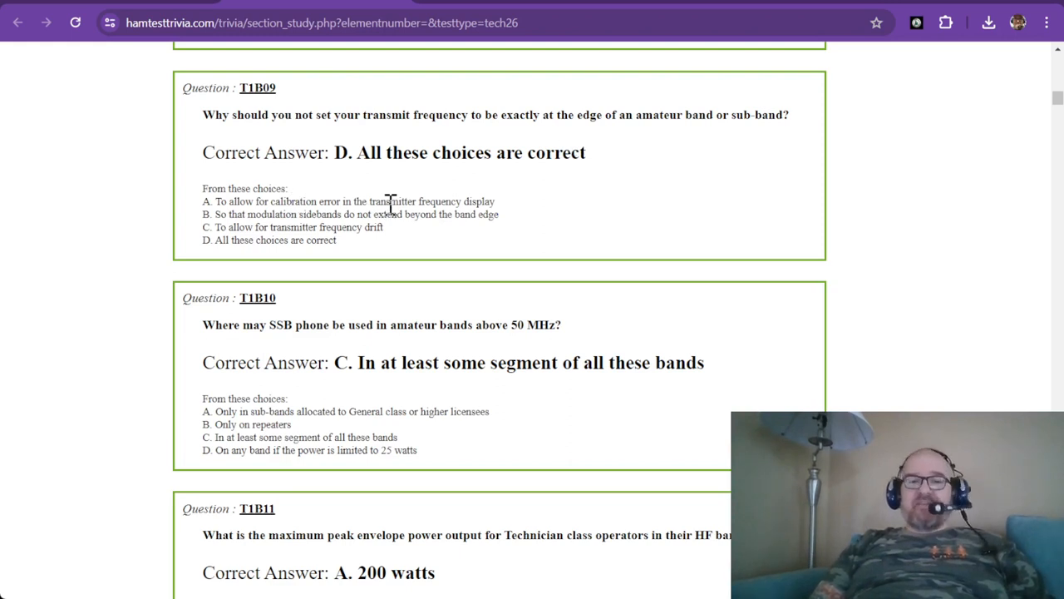
{"action": "mouse_move", "coordinate": [250, 208]}
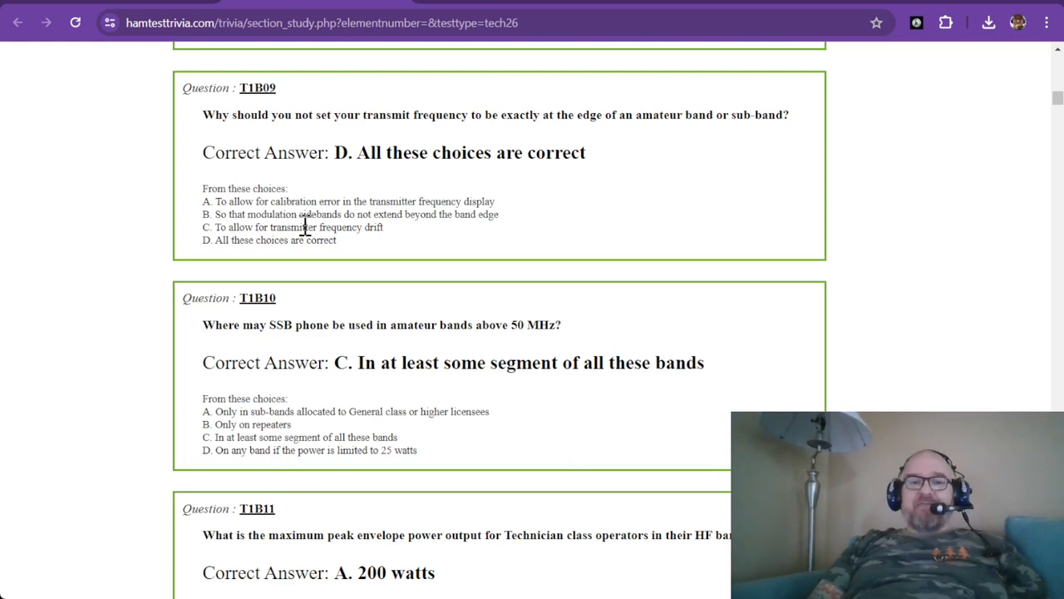
{"action": "mouse_move", "coordinate": [397, 243]}
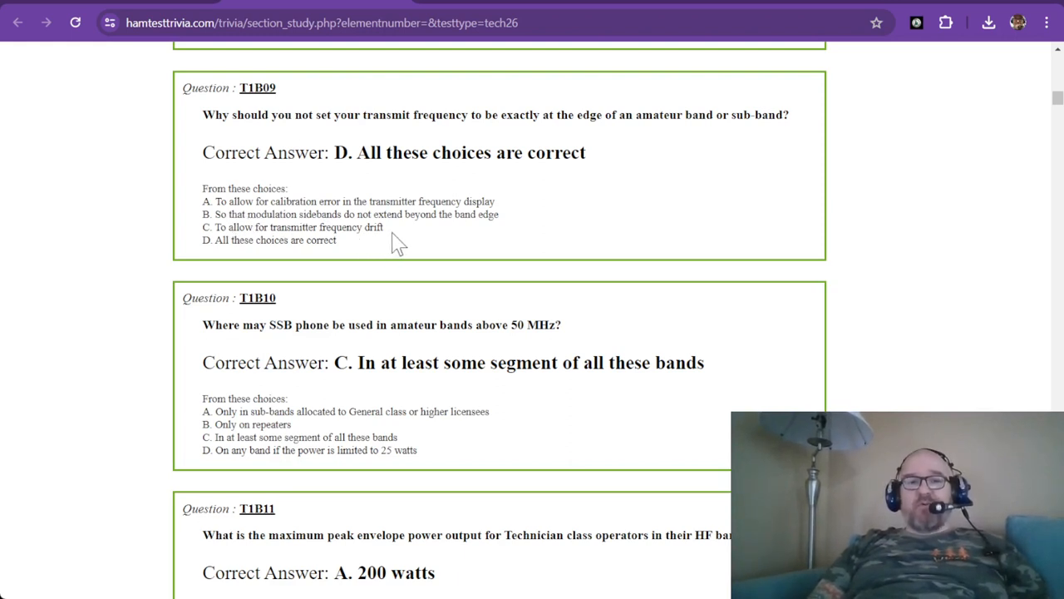
{"action": "mouse_move", "coordinate": [362, 227]}
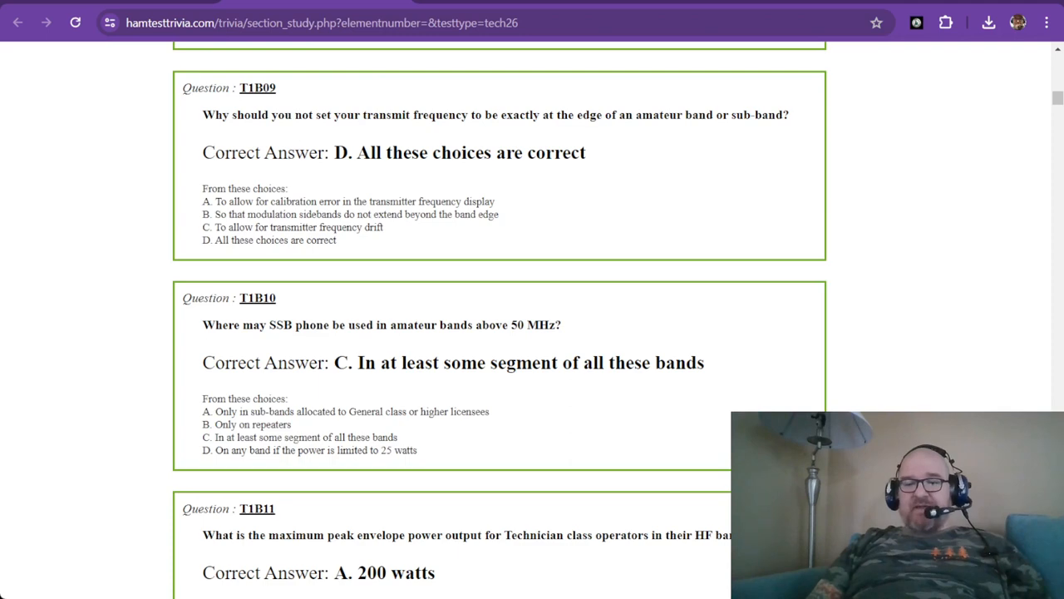
{"action": "mouse_move", "coordinate": [452, 466]}
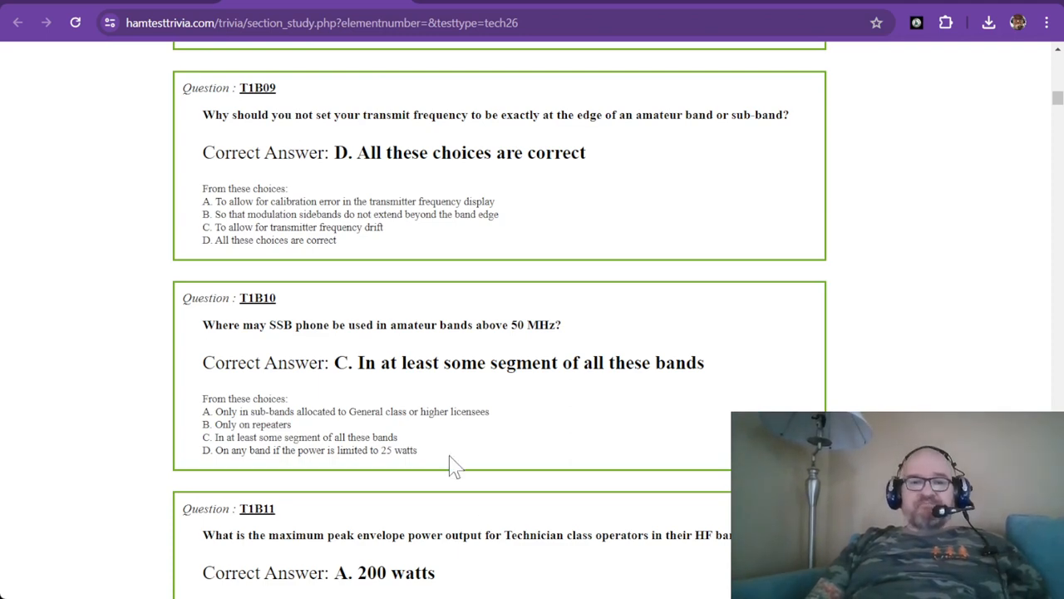
{"action": "scroll", "scroll_direction": "down", "scroll_amount": 3}
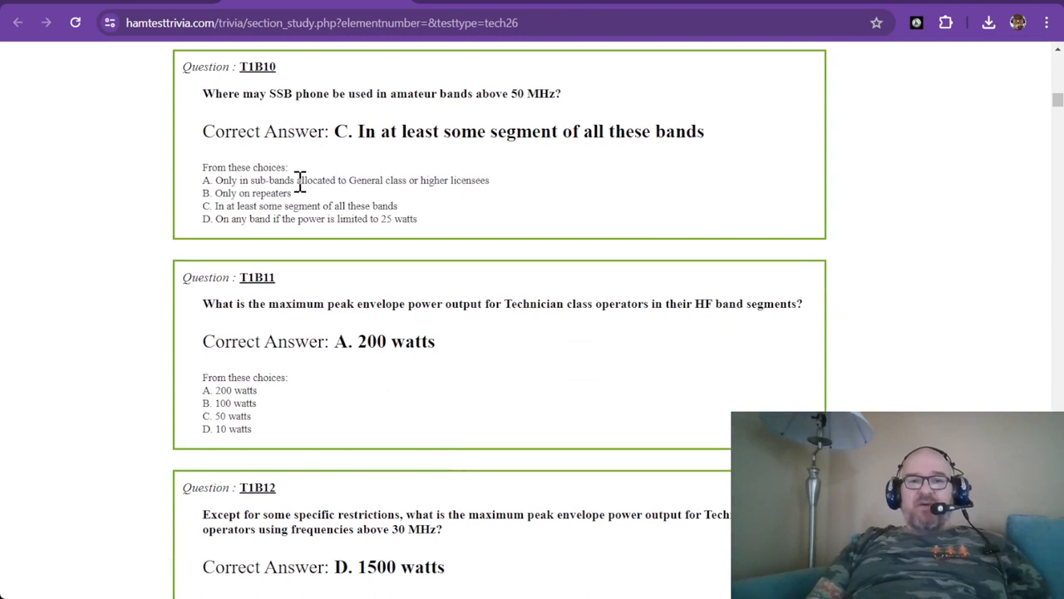
{"action": "mouse_move", "coordinate": [293, 93]}
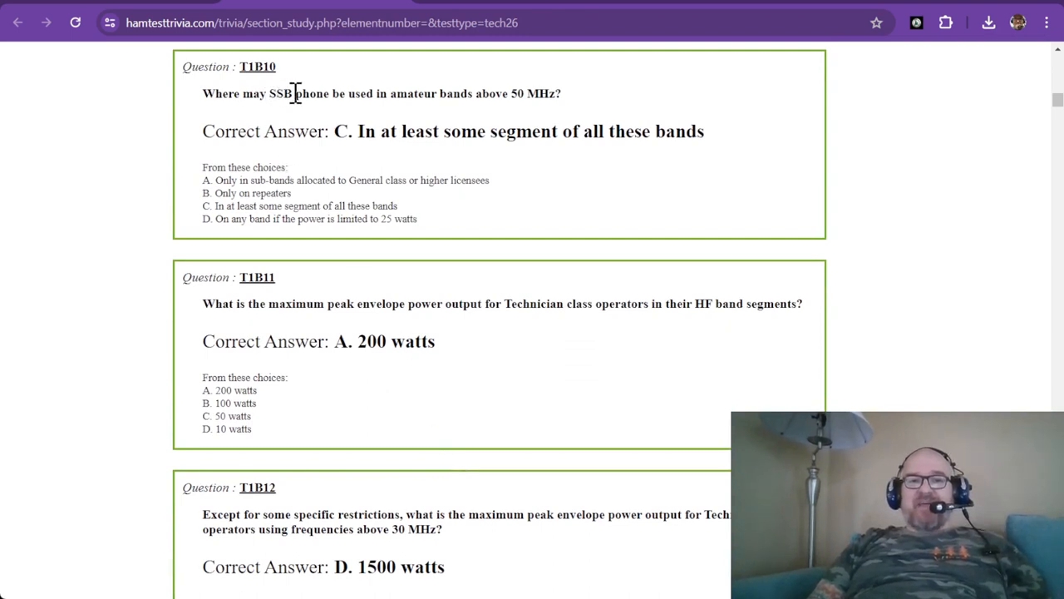
{"action": "mouse_move", "coordinate": [435, 94]}
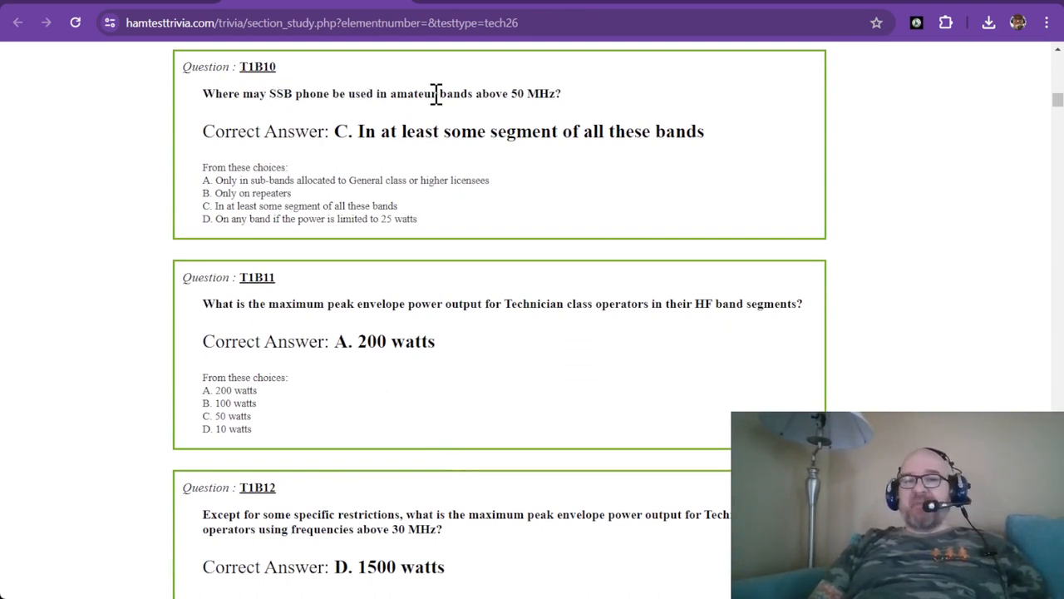
{"action": "mouse_move", "coordinate": [542, 102]}
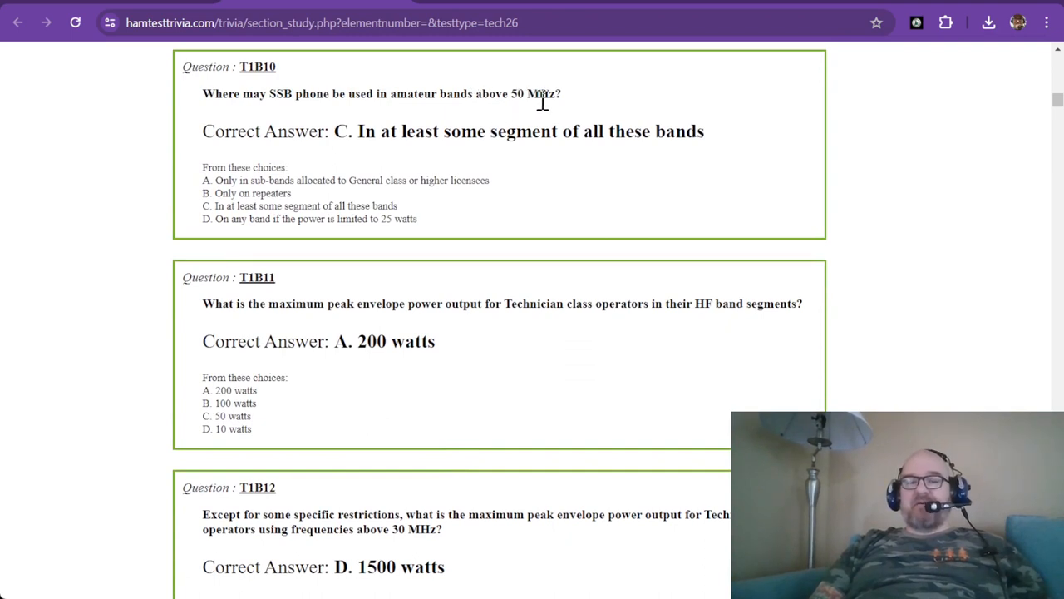
{"action": "mouse_move", "coordinate": [287, 117]}
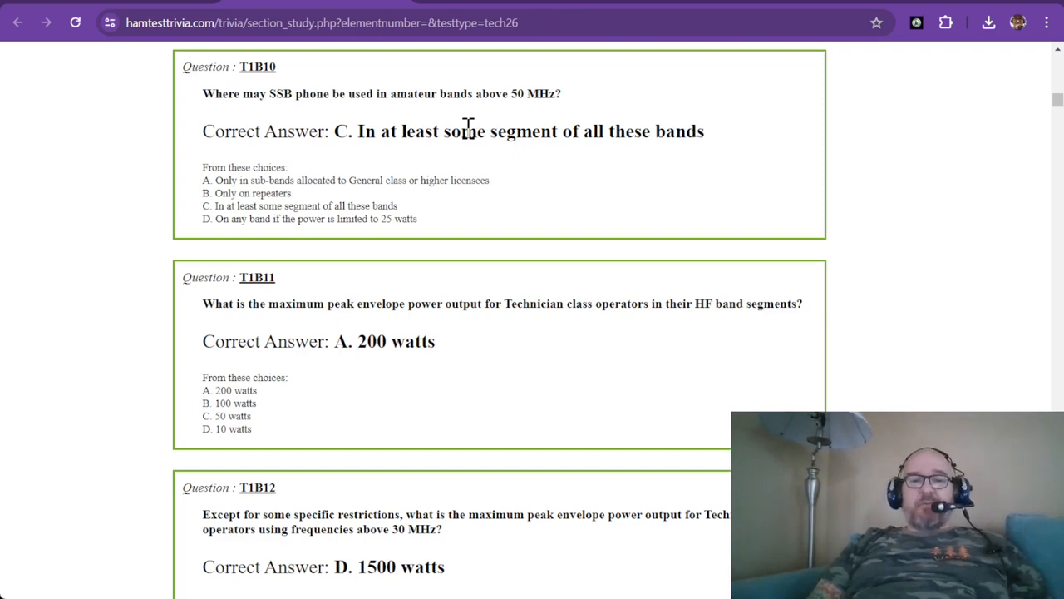
{"action": "mouse_move", "coordinate": [424, 157]}
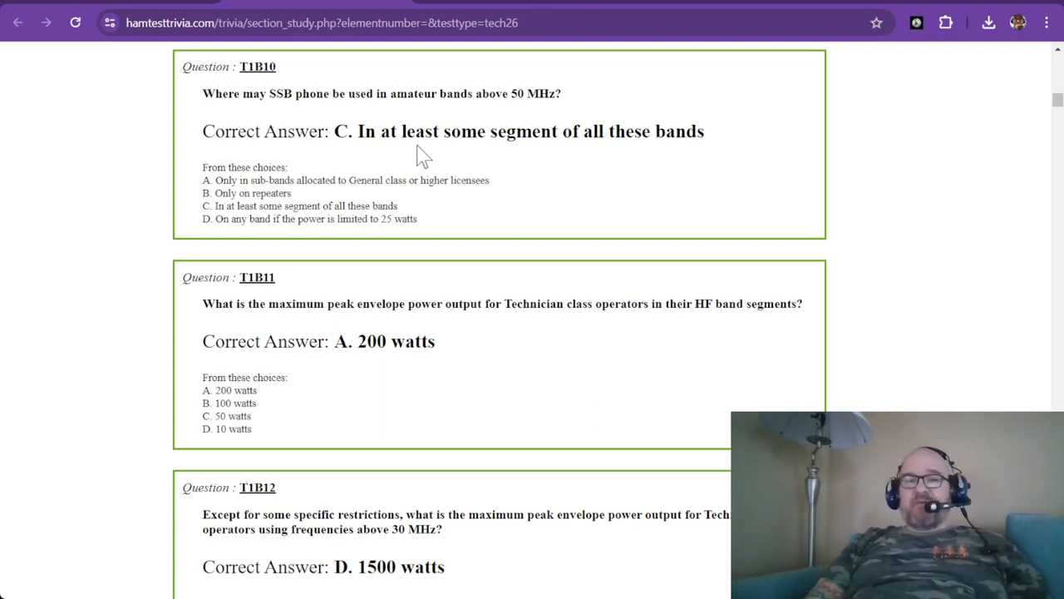
{"action": "mouse_move", "coordinate": [376, 139]}
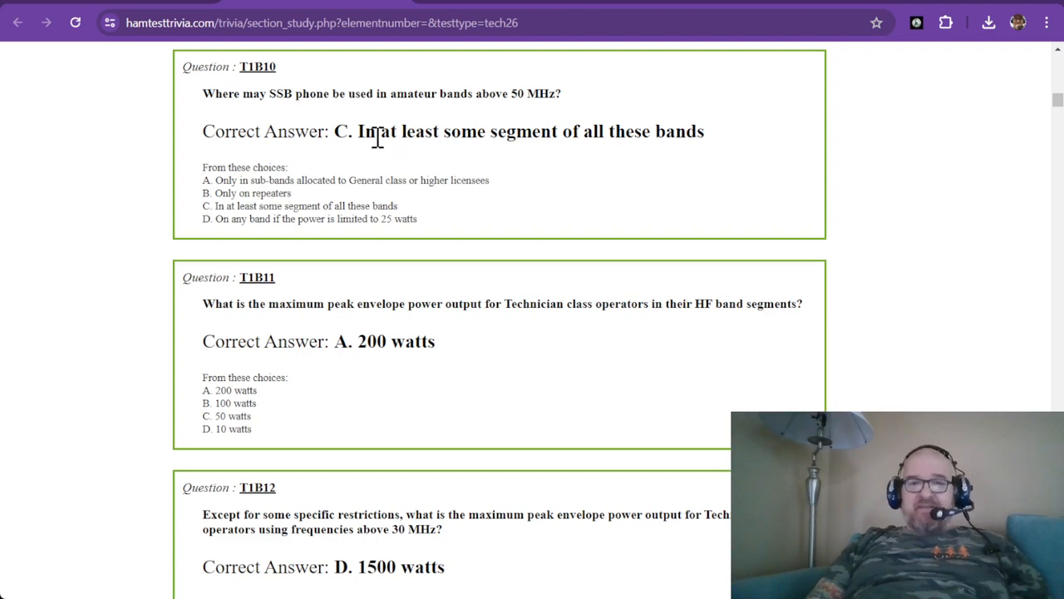
{"action": "mouse_move", "coordinate": [246, 66]}
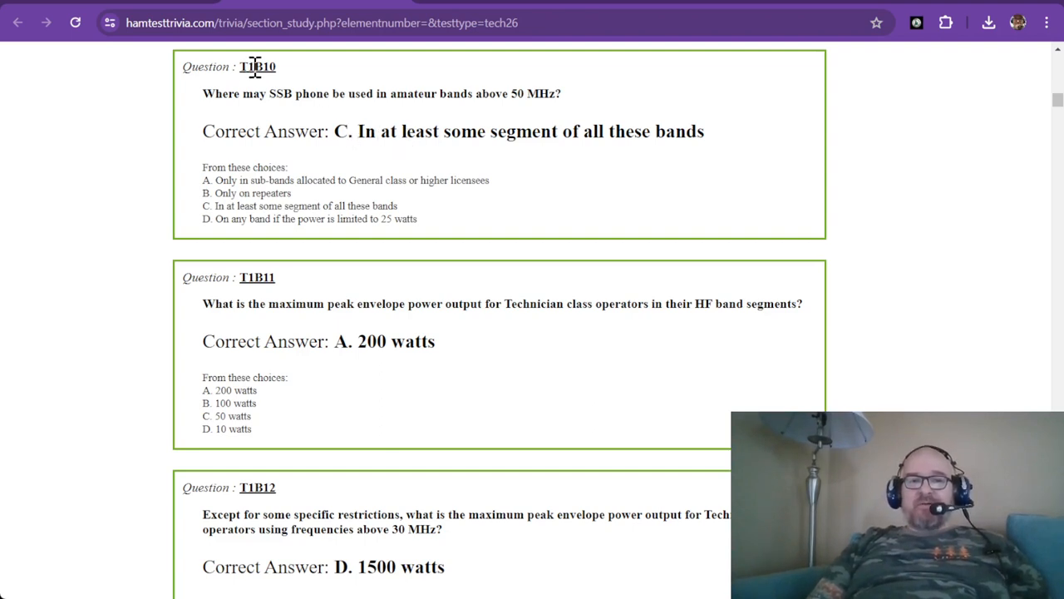
{"action": "mouse_move", "coordinate": [348, 254]}
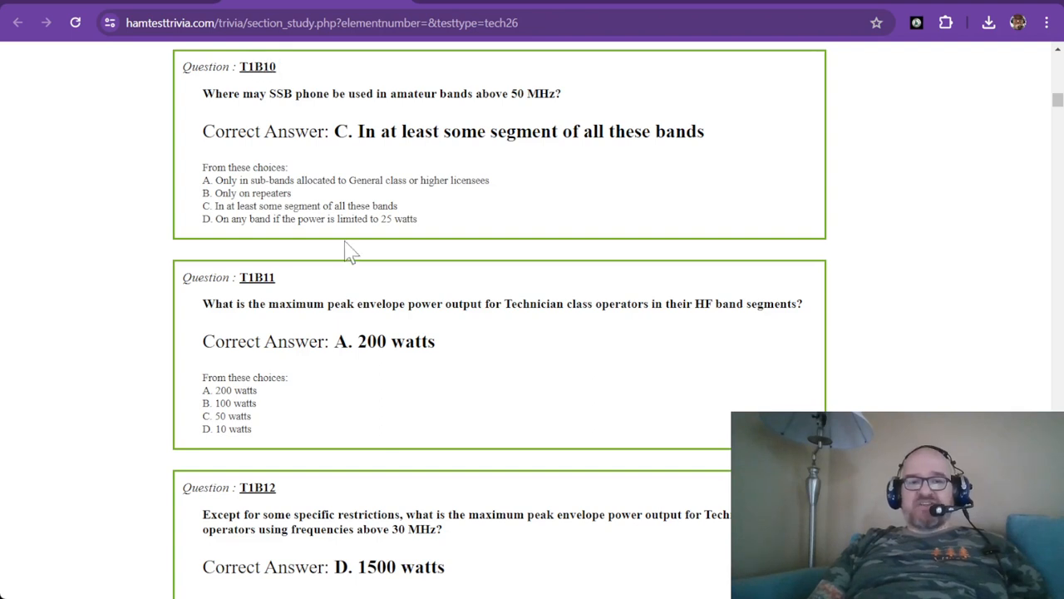
Scroll so T1B11 (200 watts) leads, with T1B12's four choices visible.
{"action": "scroll", "scroll_direction": "down", "scroll_amount": 3}
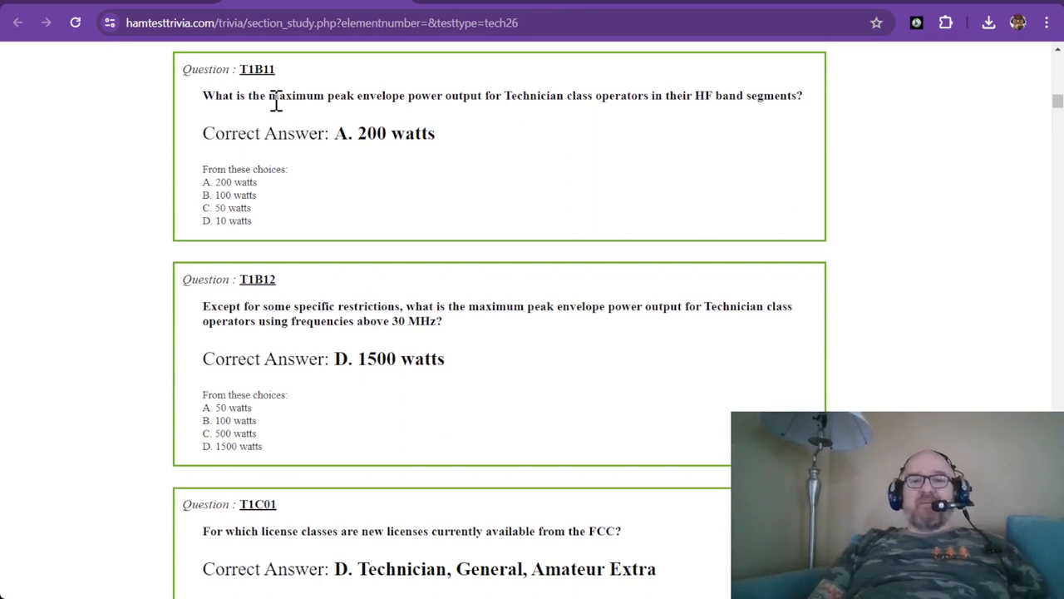
{"action": "mouse_move", "coordinate": [433, 100]}
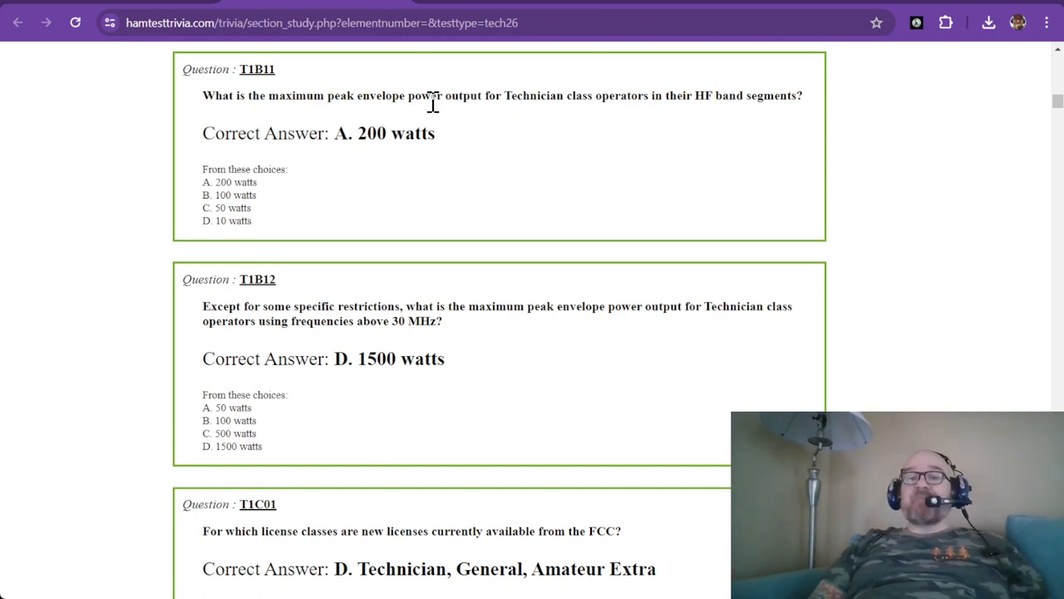
{"action": "mouse_move", "coordinate": [496, 94]}
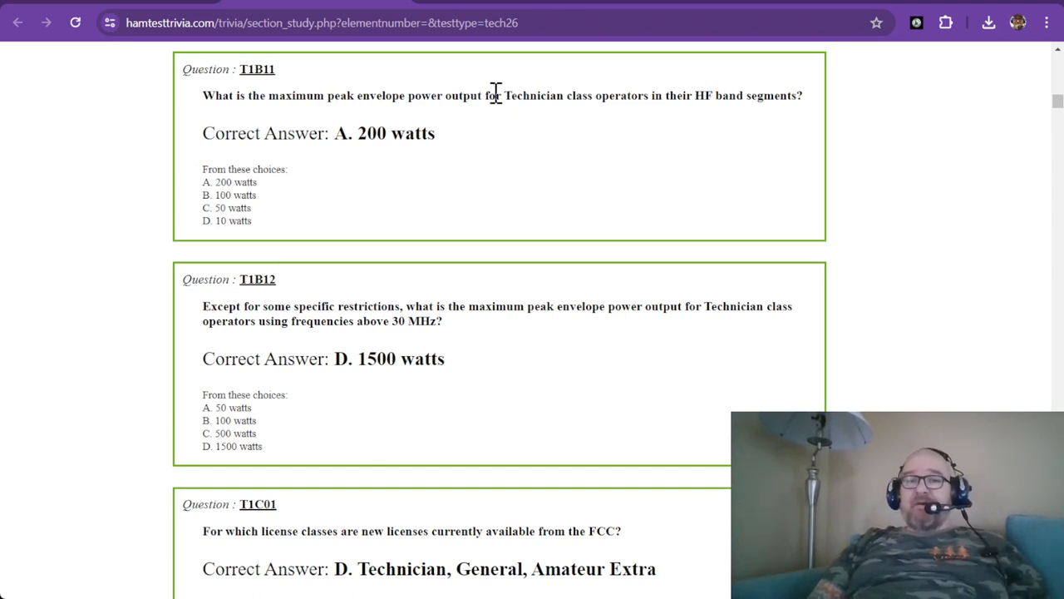
{"action": "mouse_move", "coordinate": [618, 103]}
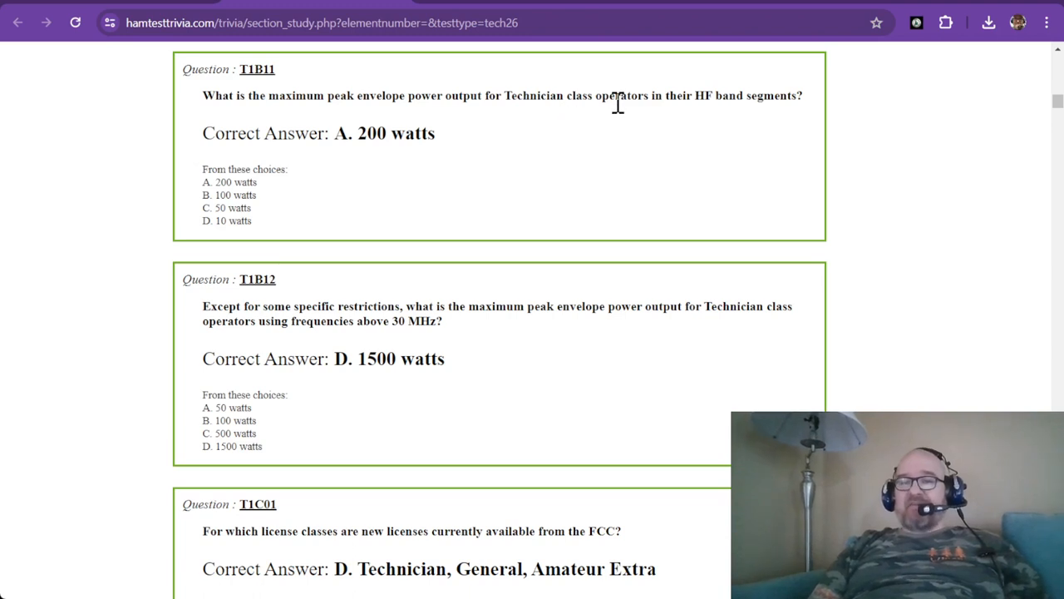
{"action": "mouse_move", "coordinate": [634, 137]}
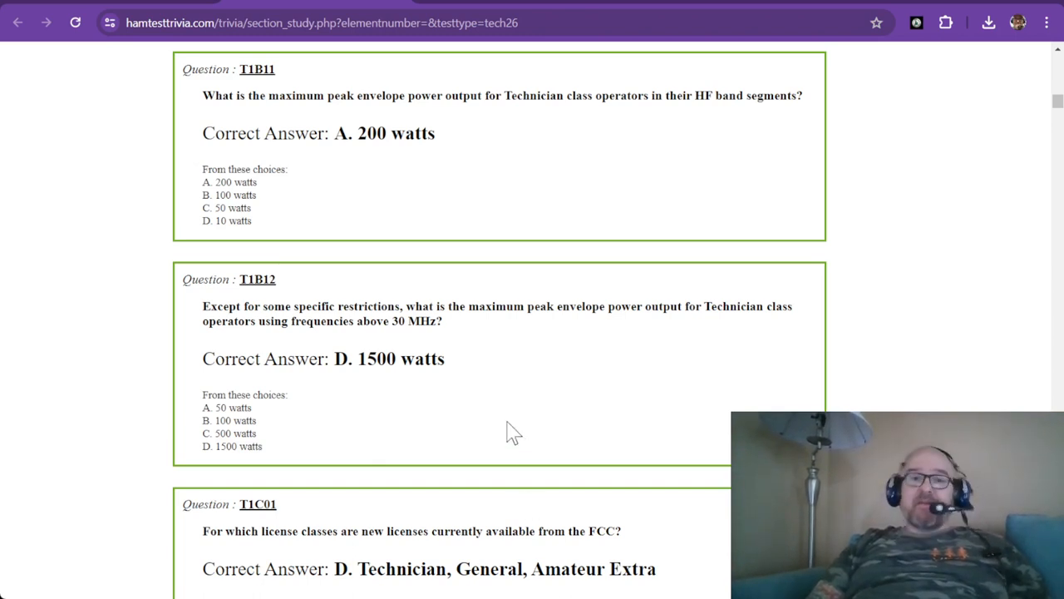
Scroll until T1B12, answered D. 1500 watts, tops the page.
{"action": "scroll", "scroll_direction": "down", "scroll_amount": 3}
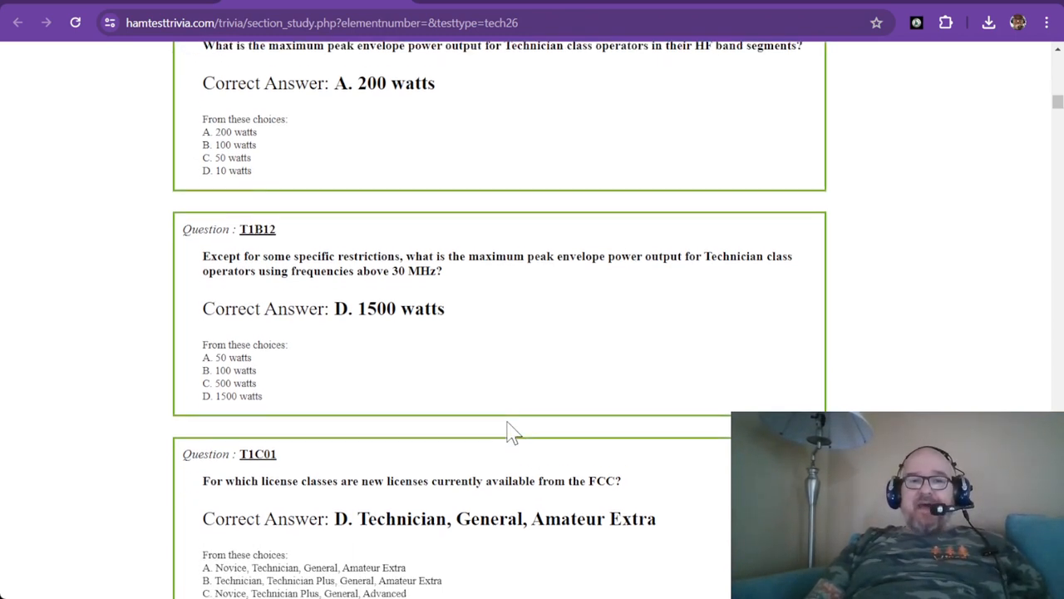
{"action": "scroll", "scroll_direction": "down", "scroll_amount": 3}
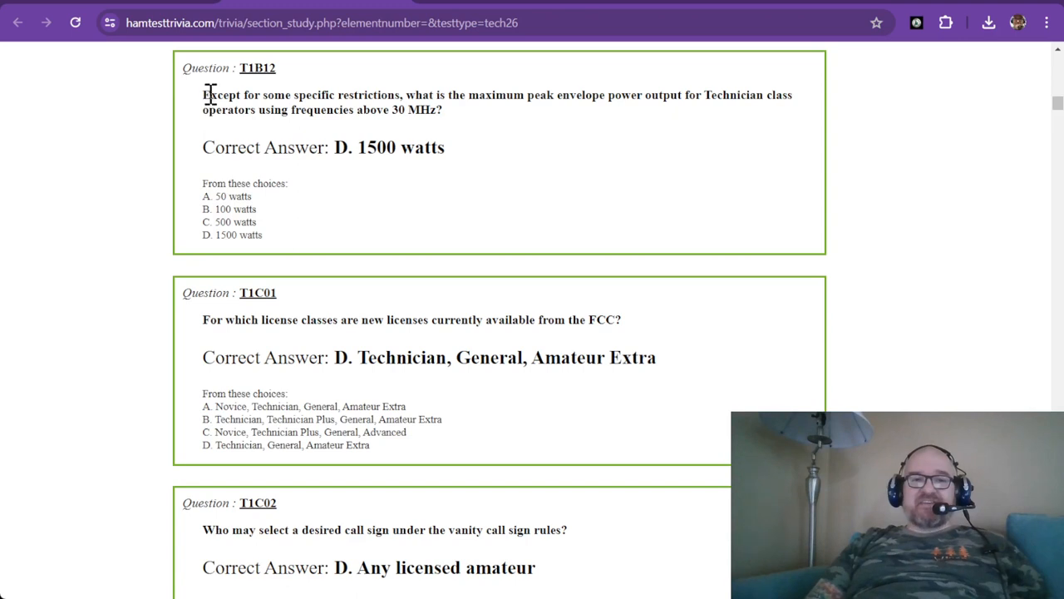
{"action": "mouse_move", "coordinate": [336, 92]}
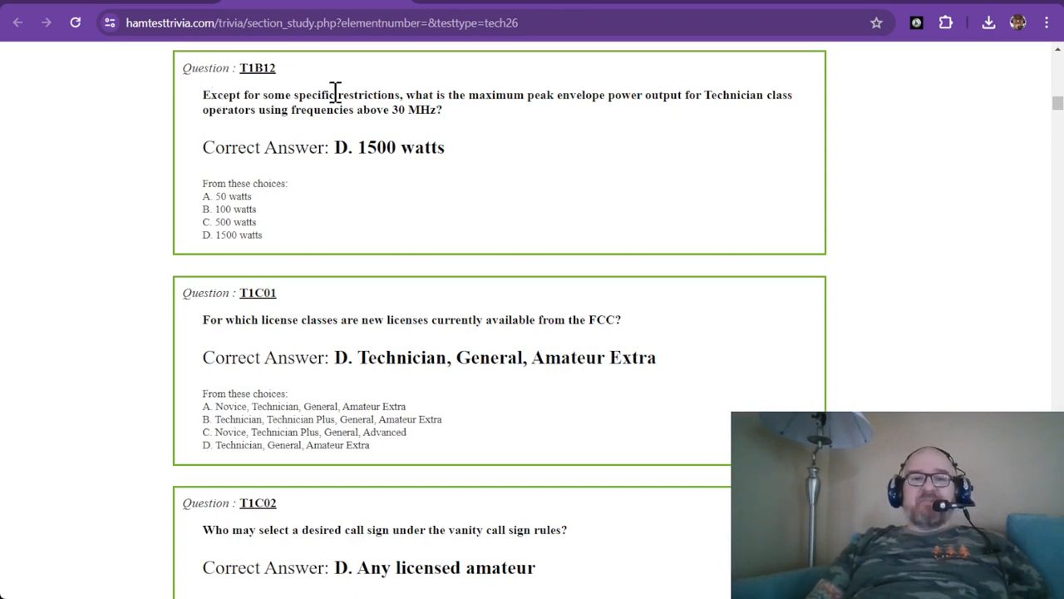
{"action": "mouse_move", "coordinate": [453, 99]}
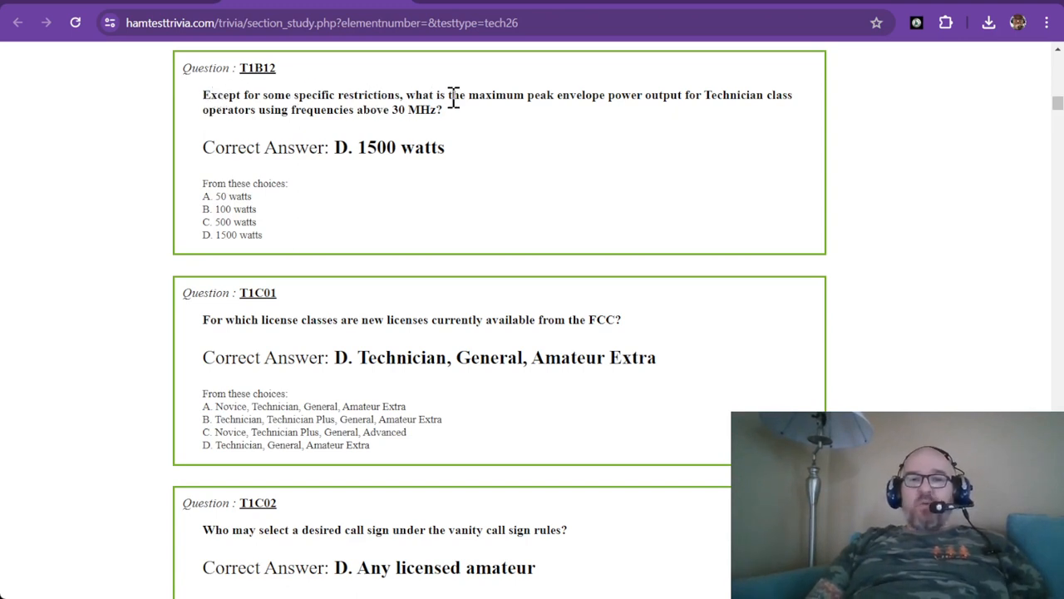
{"action": "mouse_move", "coordinate": [597, 98]}
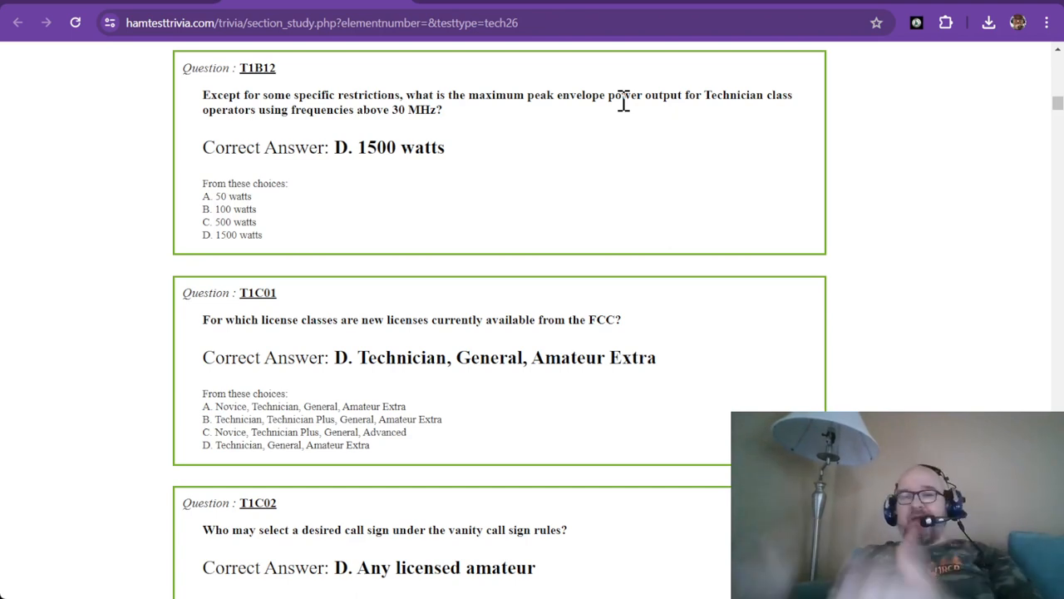
{"action": "mouse_move", "coordinate": [650, 100]}
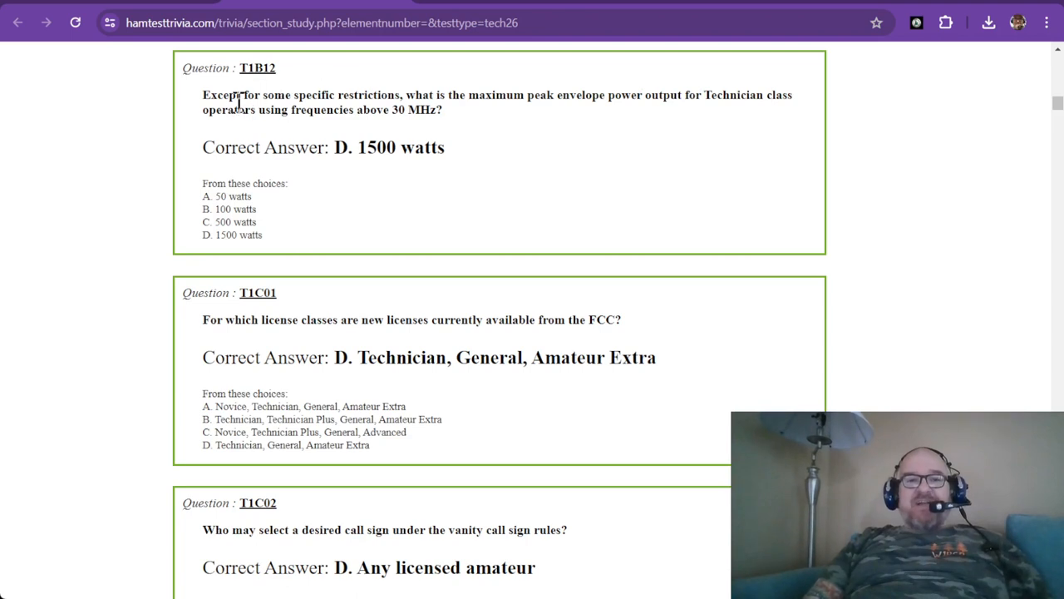
{"action": "mouse_move", "coordinate": [370, 109]}
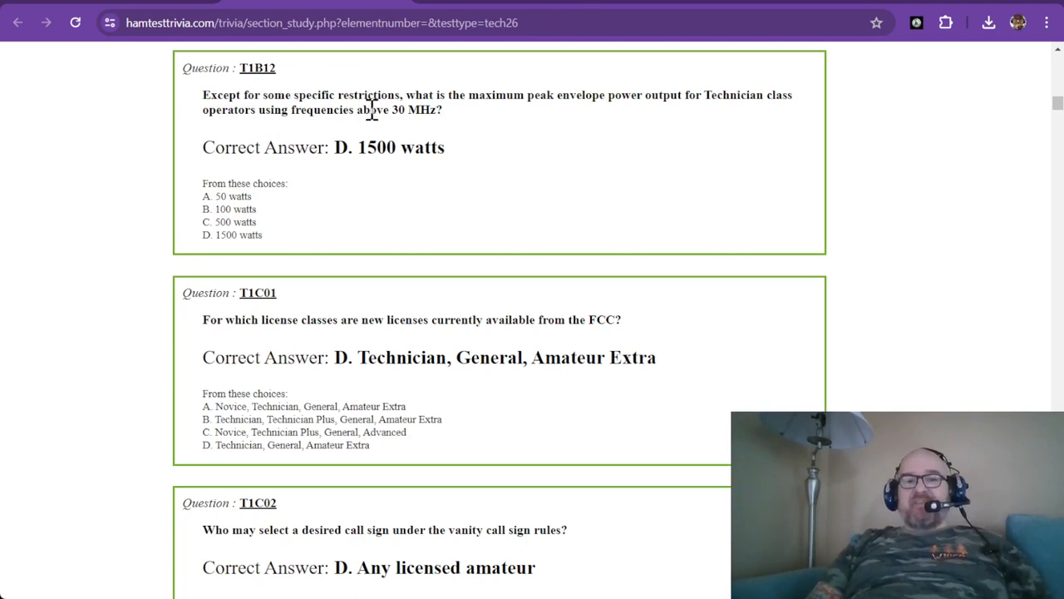
{"action": "mouse_move", "coordinate": [506, 154]}
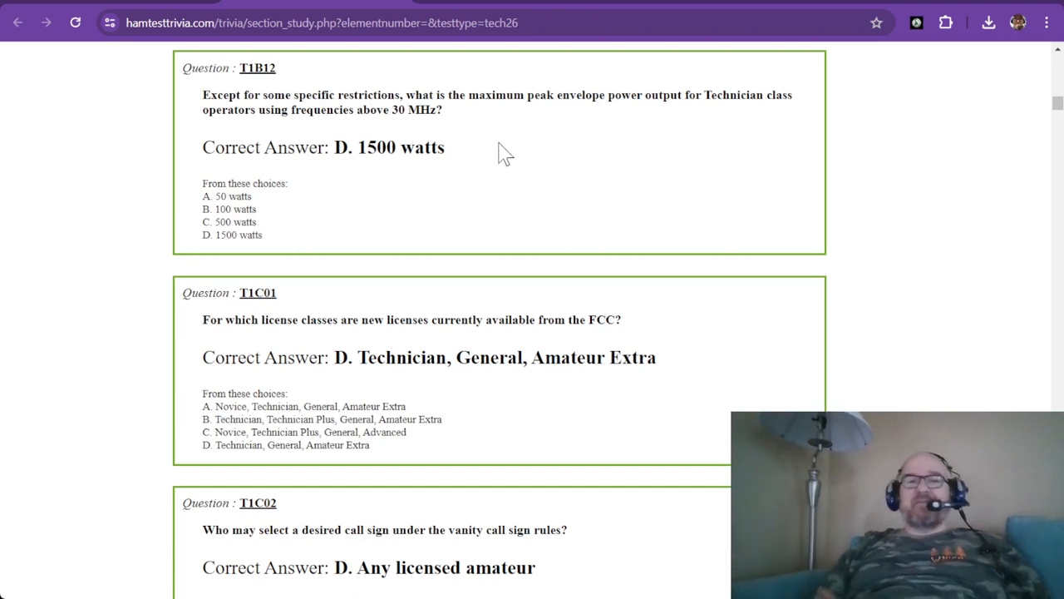
{"action": "mouse_move", "coordinate": [401, 160]}
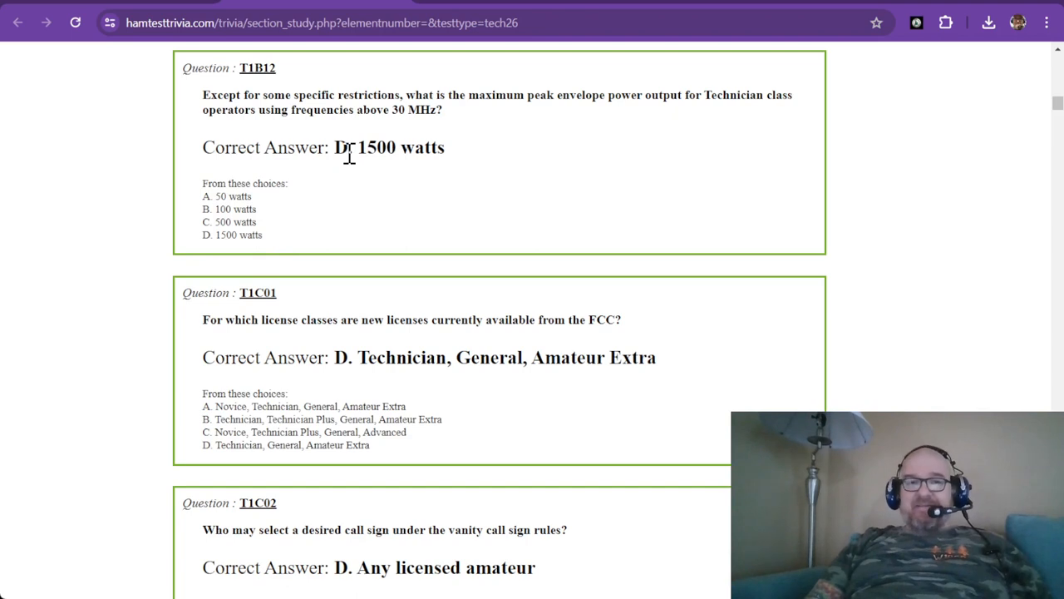
{"action": "mouse_move", "coordinate": [250, 69]}
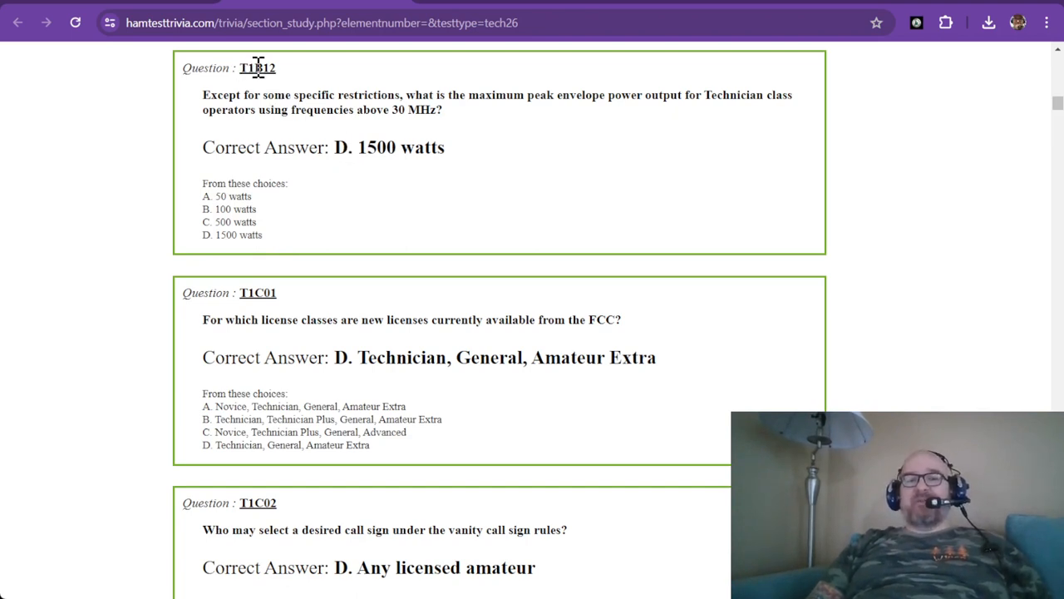
{"action": "mouse_move", "coordinate": [414, 137]}
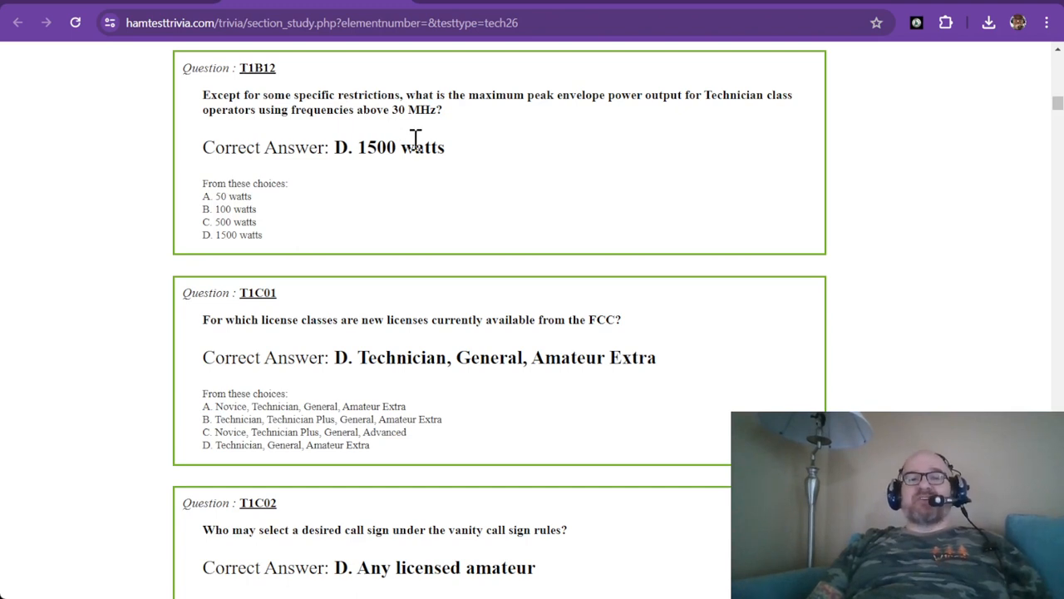